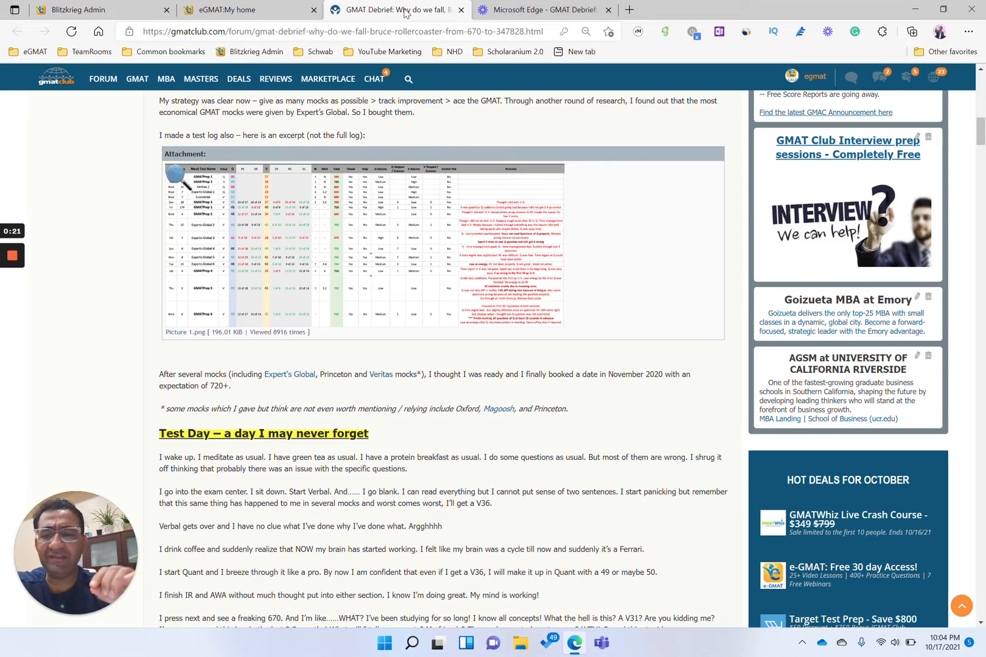
# - Read the GMAT Club debrief, enlarging and then closing its test log image
pyautogui.scroll(3)
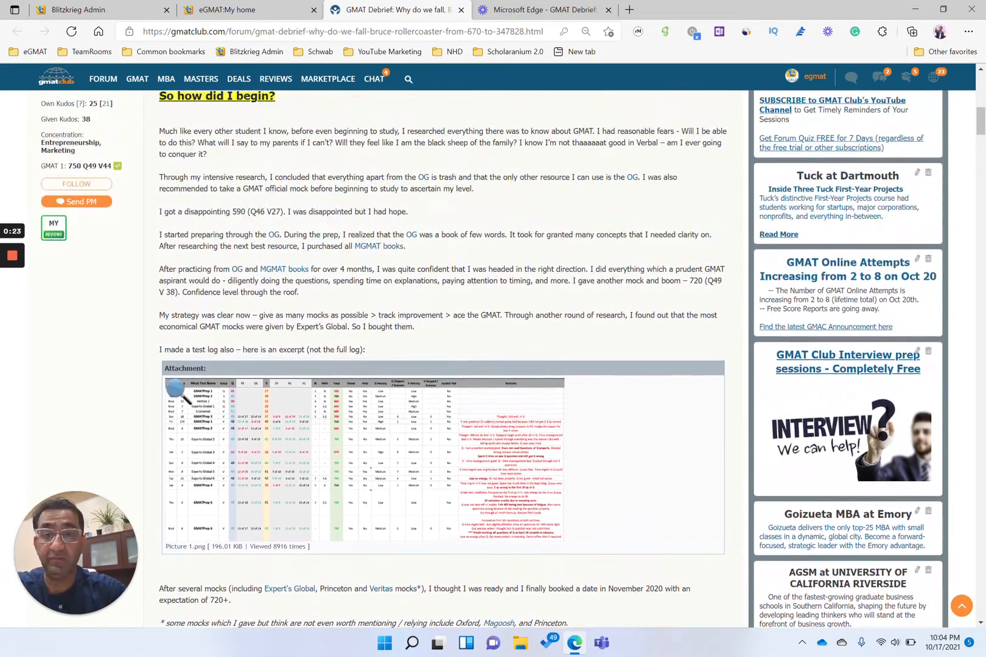
pyautogui.scroll(3)
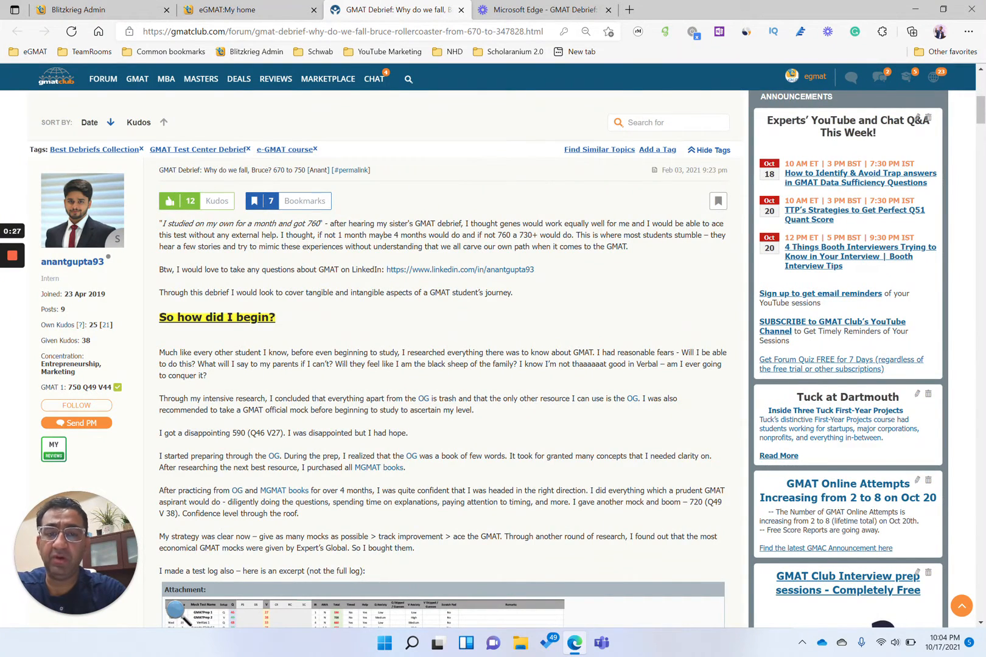
pyautogui.scroll(-3)
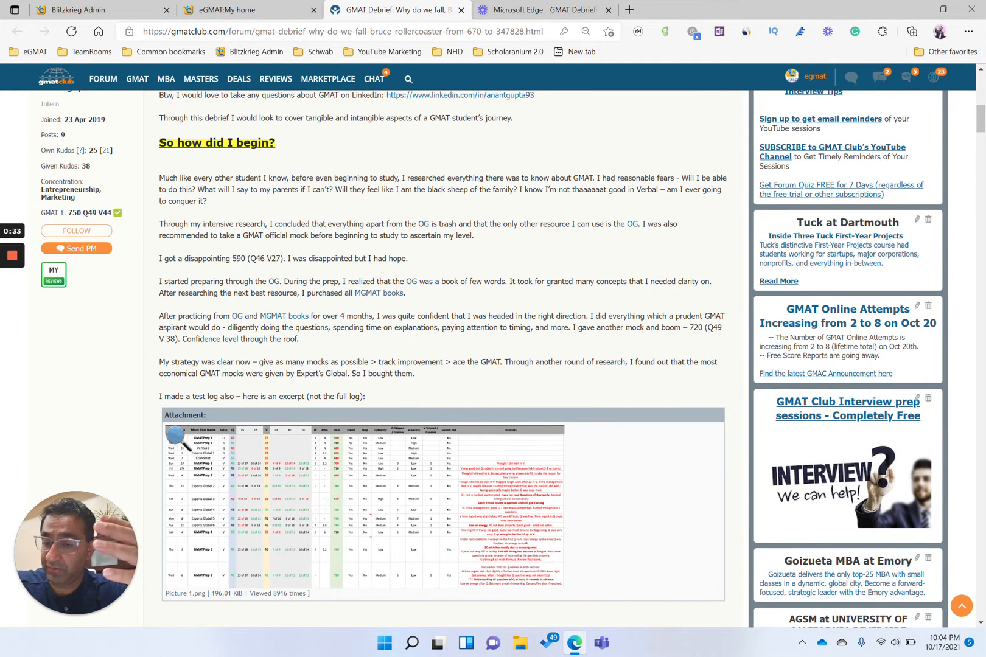
pyautogui.scroll(-3)
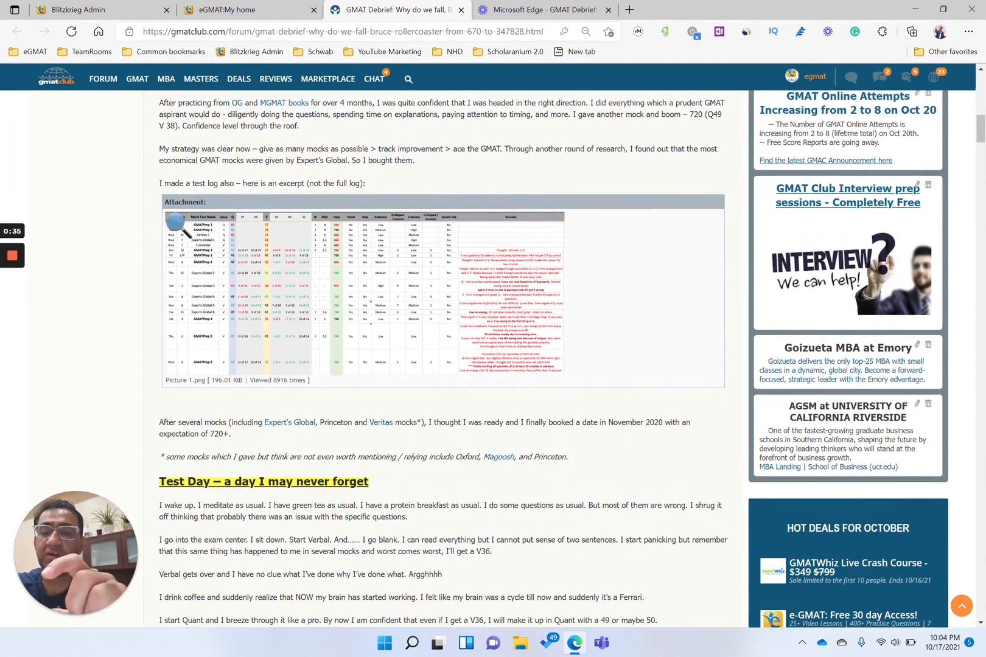
pyautogui.click(362, 296)
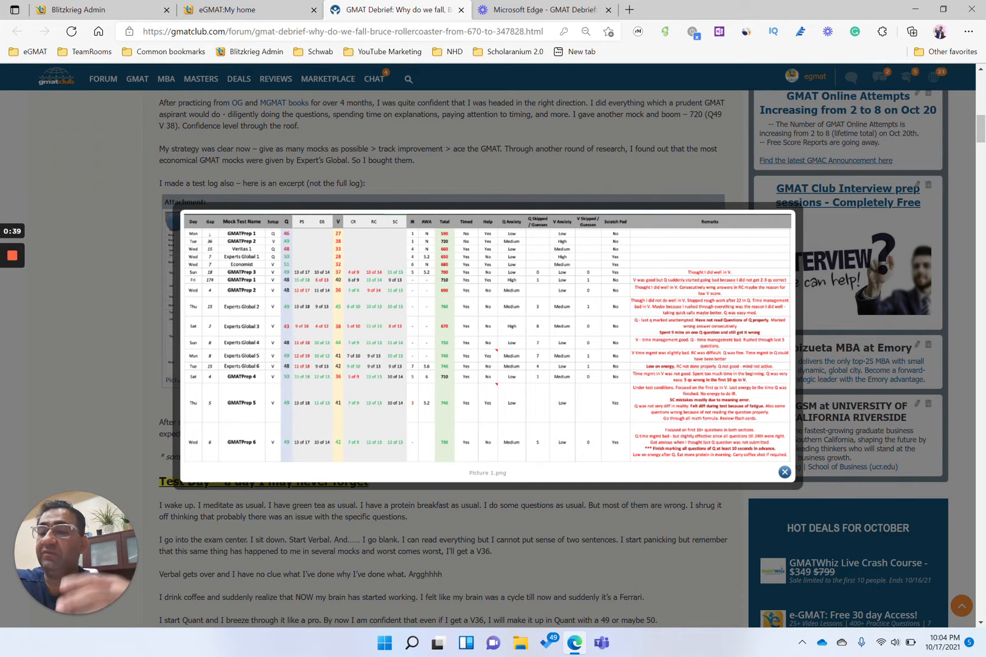
pyautogui.click(784, 472)
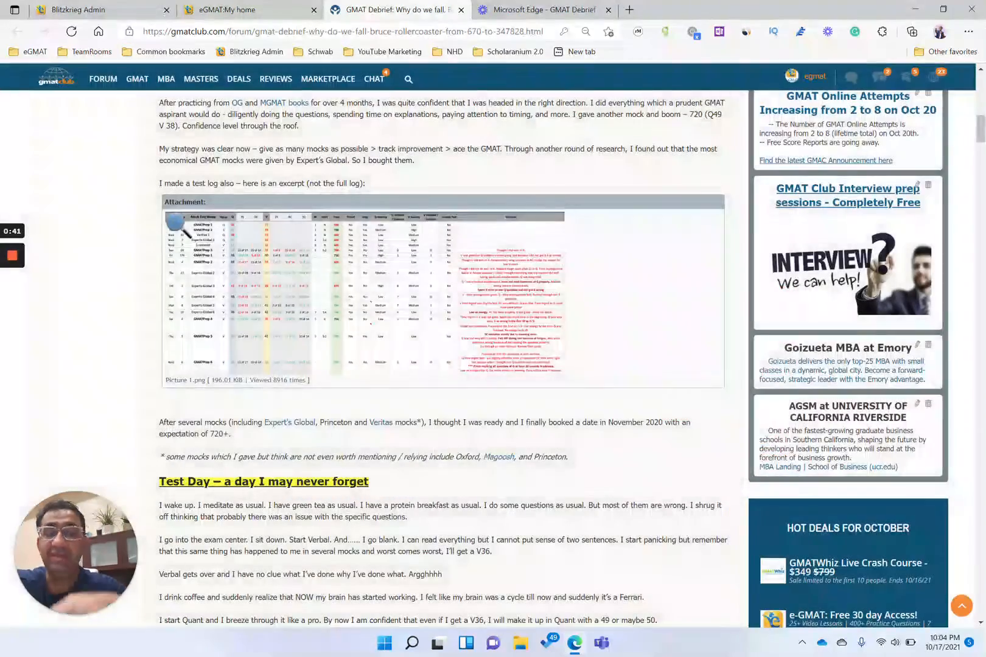
# - Finish reading the debrief and switch to the e-GMAT home dashboard
pyautogui.scroll(-3)
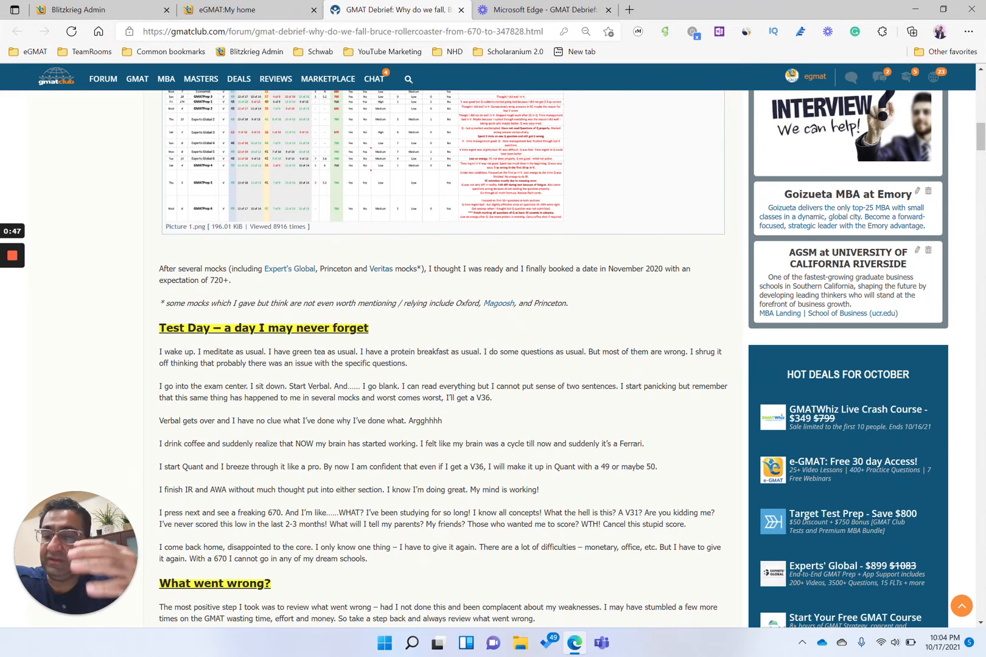
pyautogui.scroll(-3)
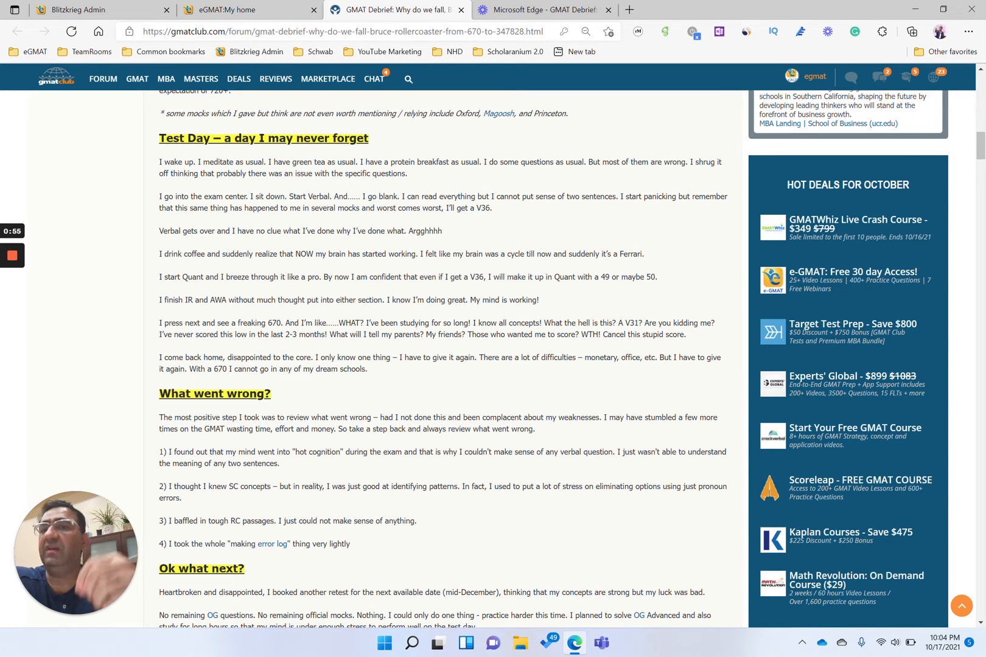
pyautogui.scroll(3)
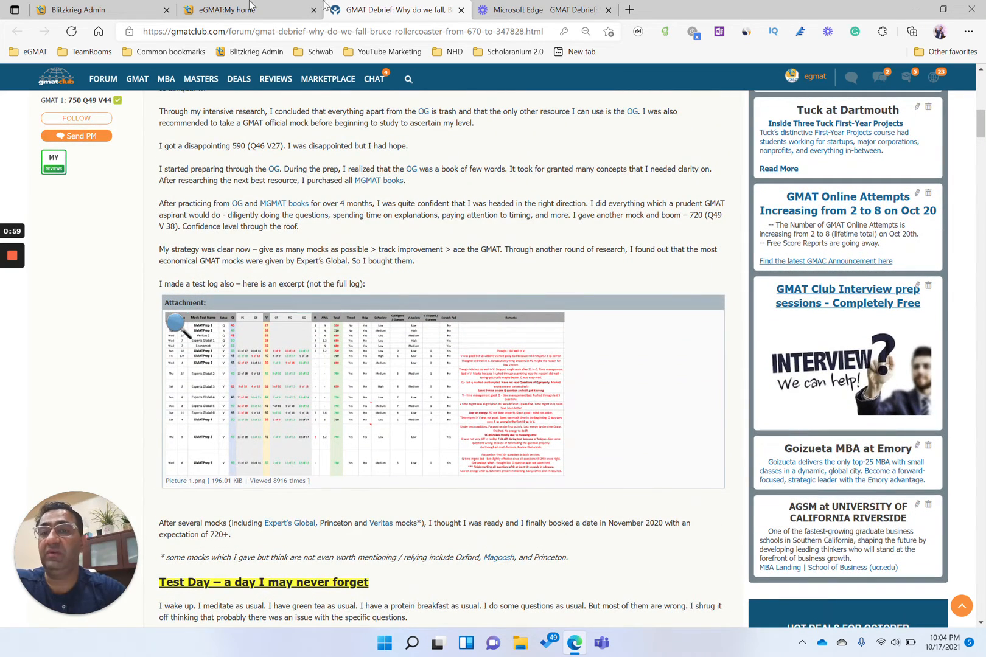
pyautogui.click(248, 10)
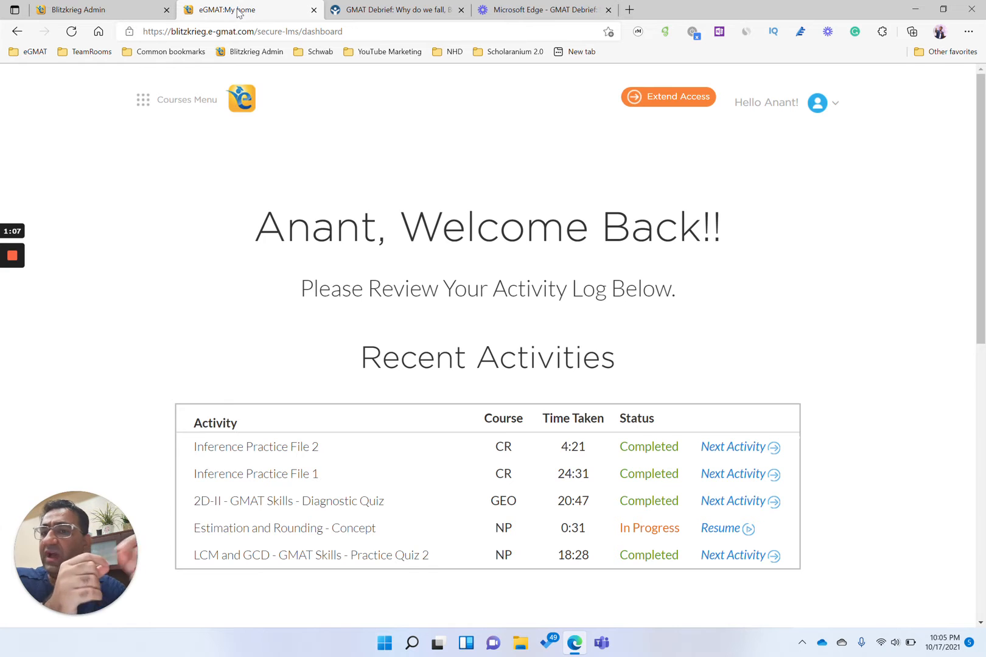
# - Open the Master Comprehension course and scroll through its 75% completion module progress
pyautogui.click(176, 99)
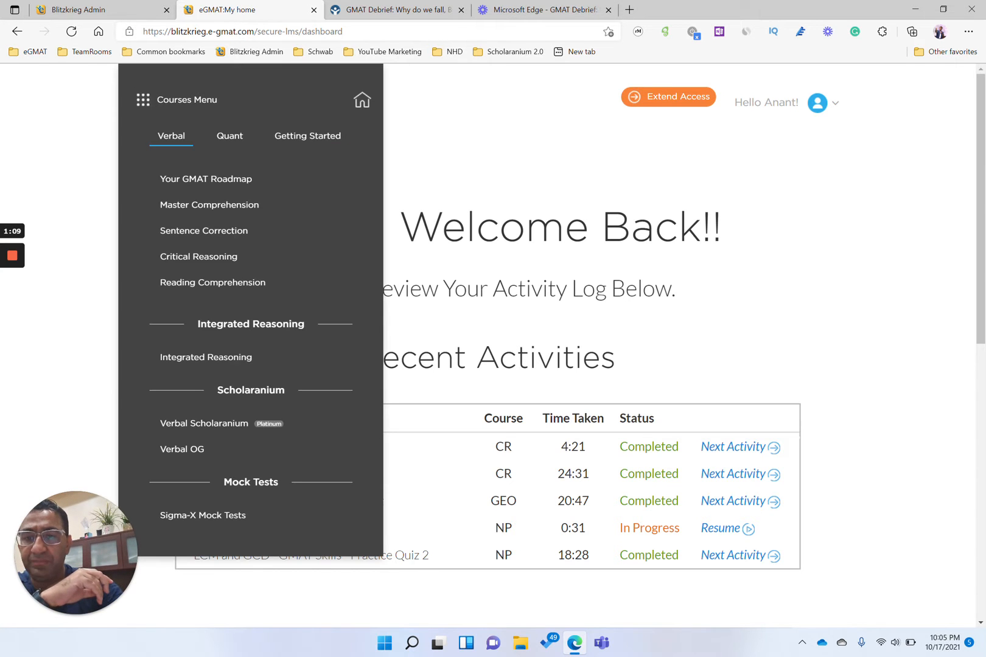
pyautogui.click(209, 205)
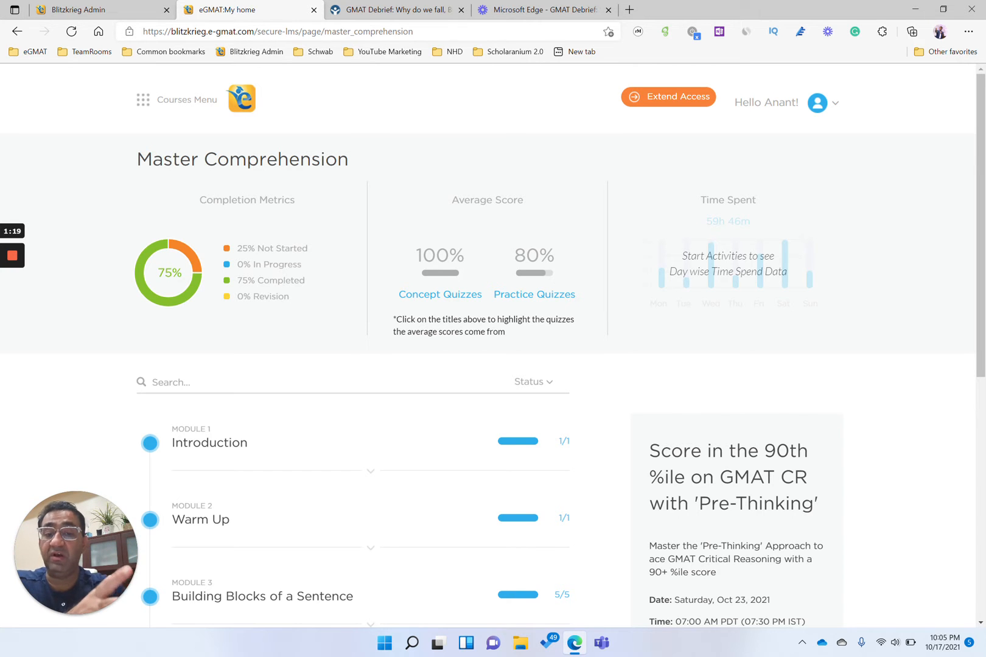
pyautogui.scroll(-3)
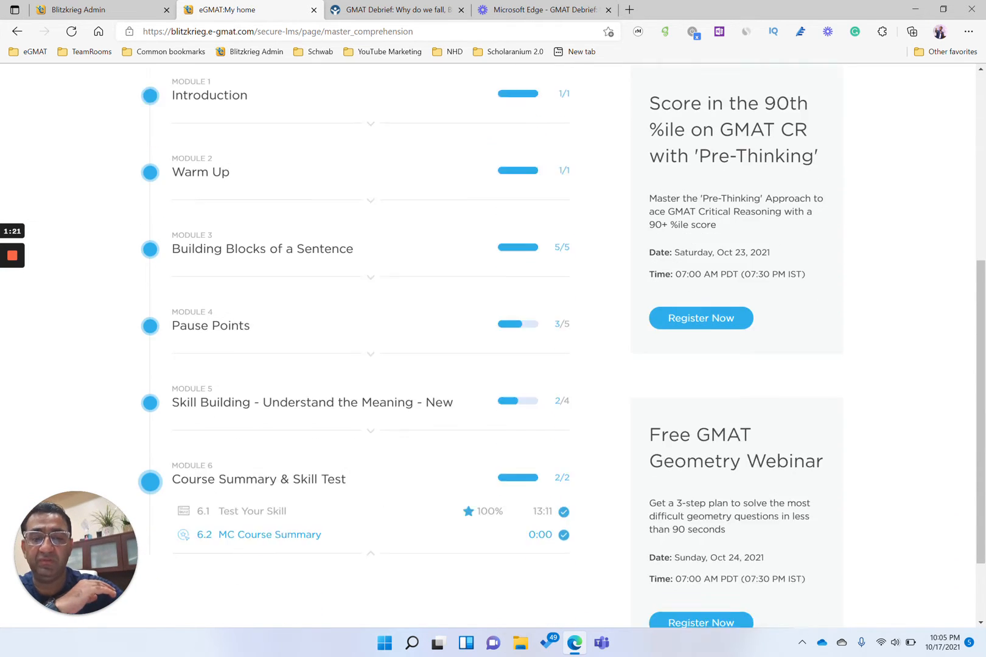
pyautogui.scroll(-3)
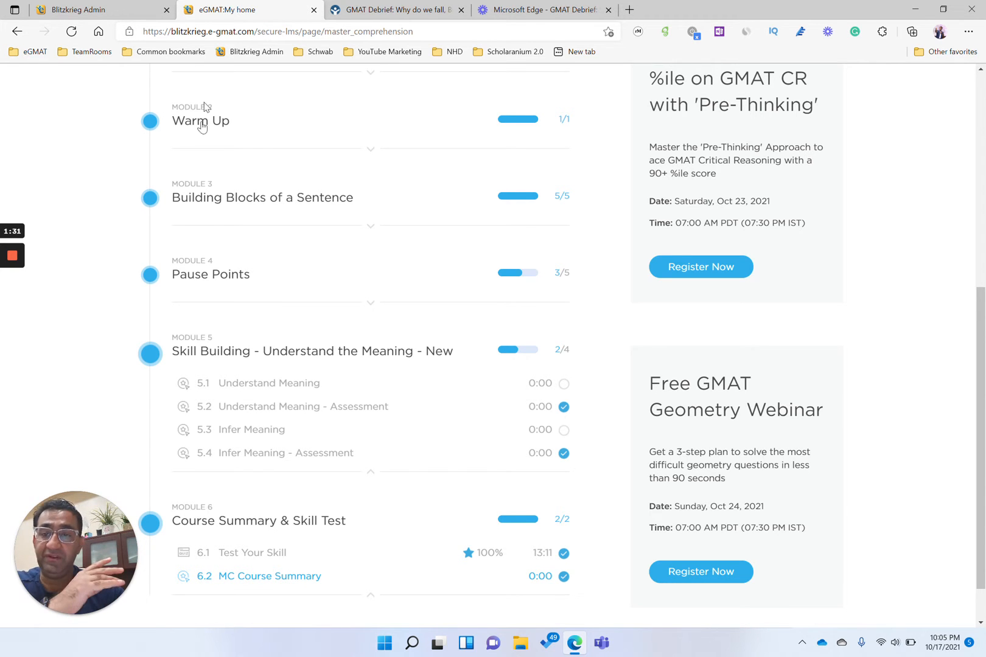
pyautogui.scroll(3)
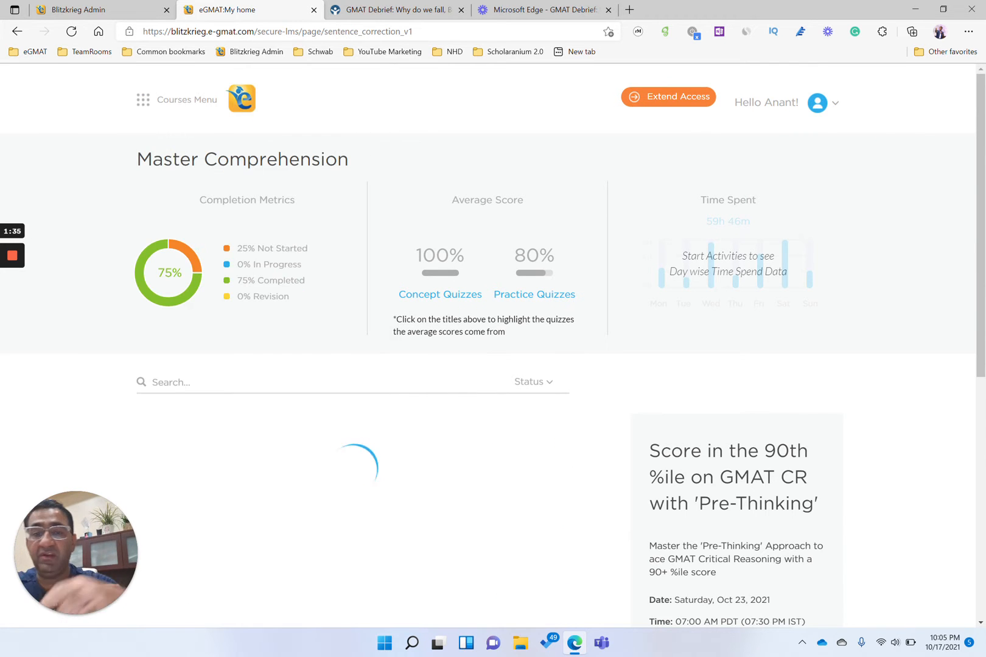
# - Scroll the Sentence Correction modules, expanding the Subject Verb lesson list
pyautogui.scroll(-3)
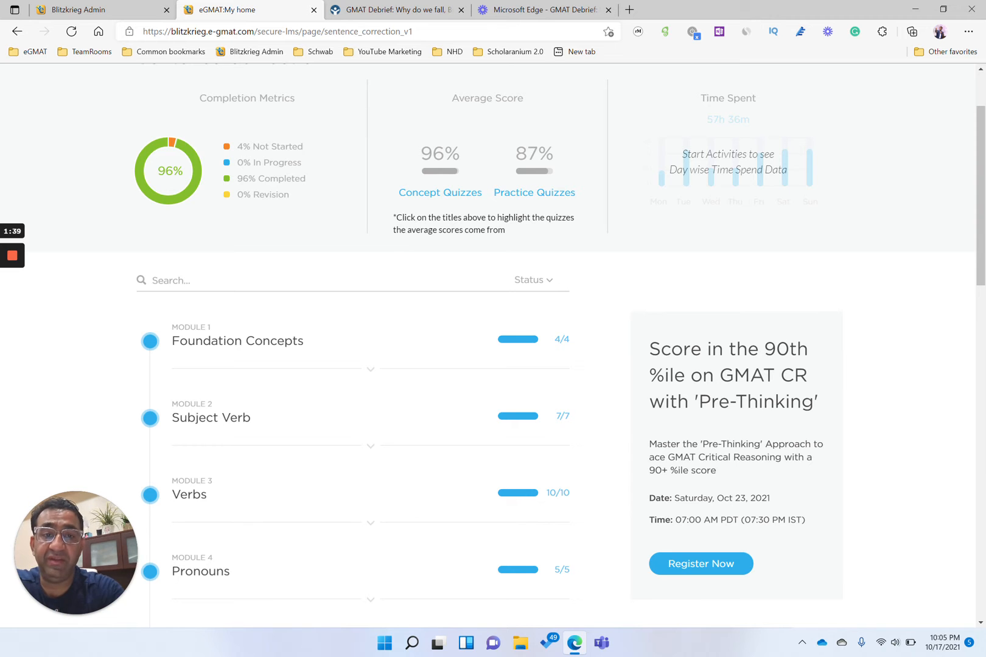
pyautogui.scroll(-3)
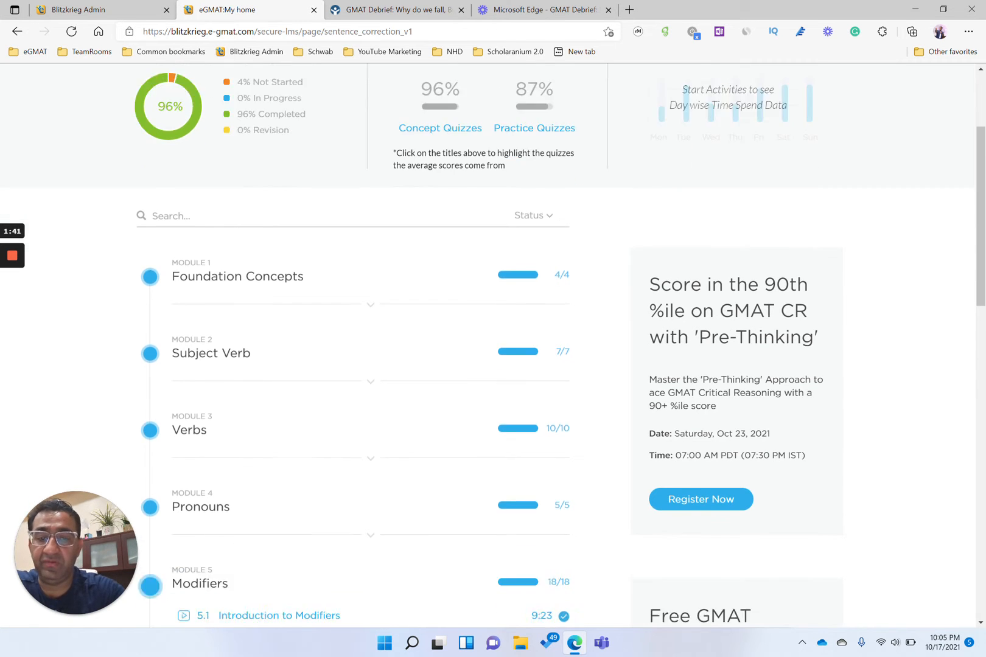
pyautogui.click(211, 353)
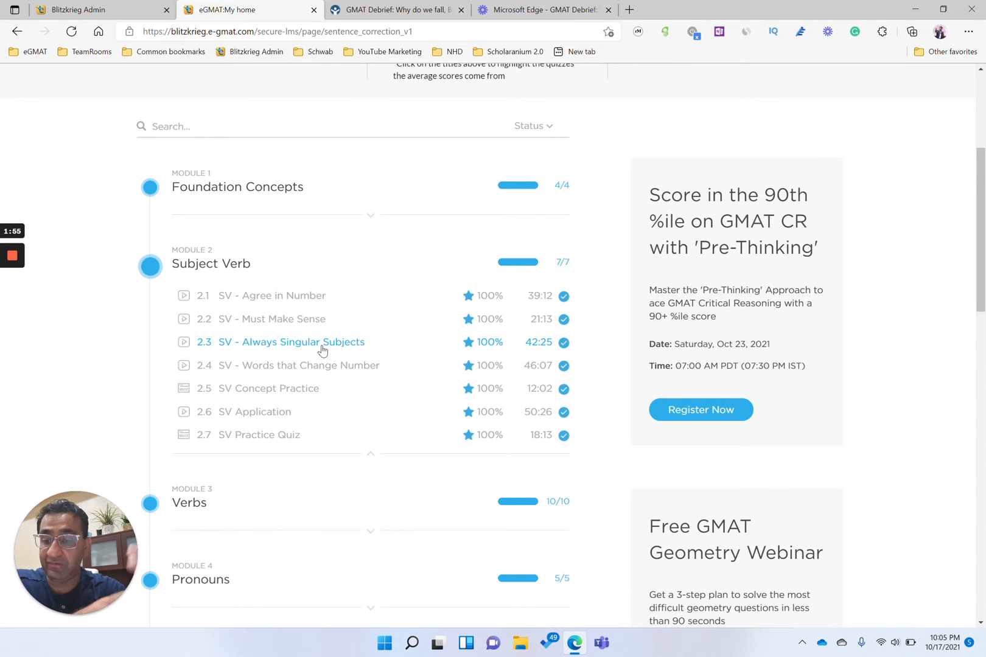
pyautogui.moveTo(433, 361)
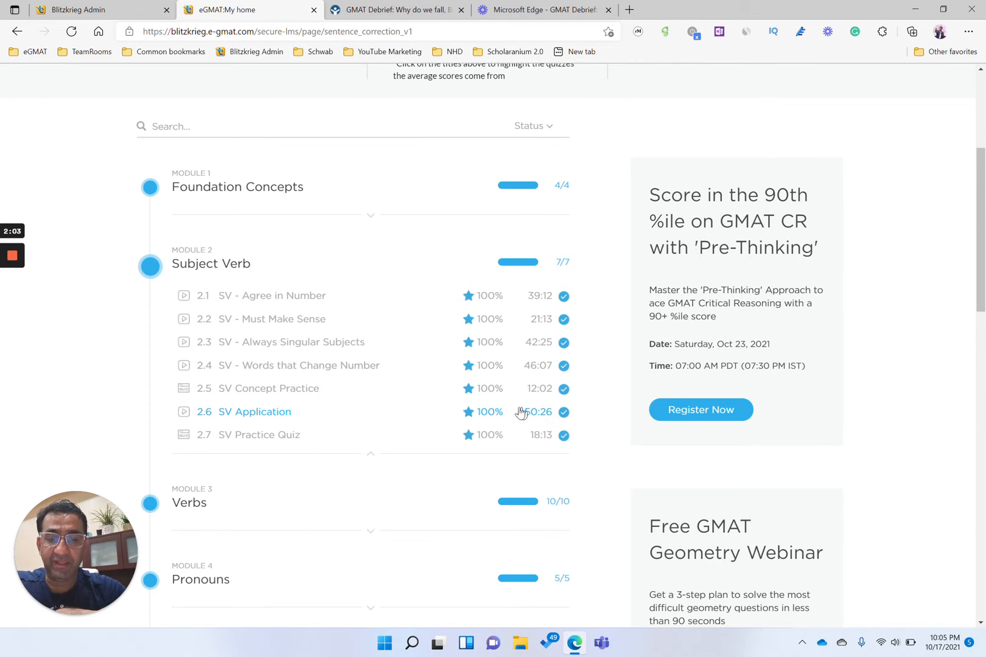
pyautogui.scroll(-3)
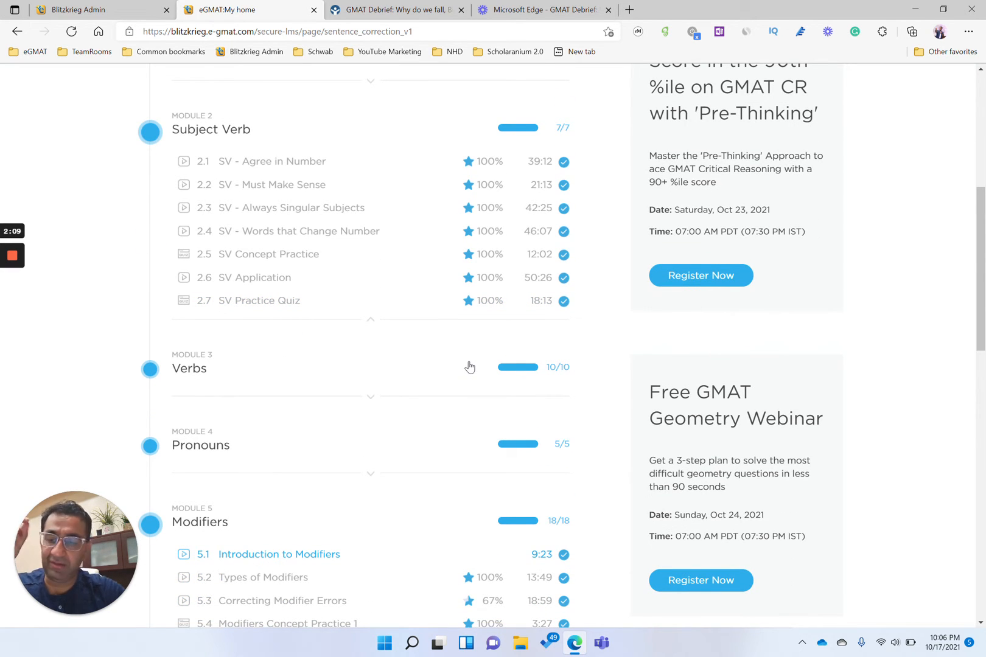
pyautogui.scroll(-3)
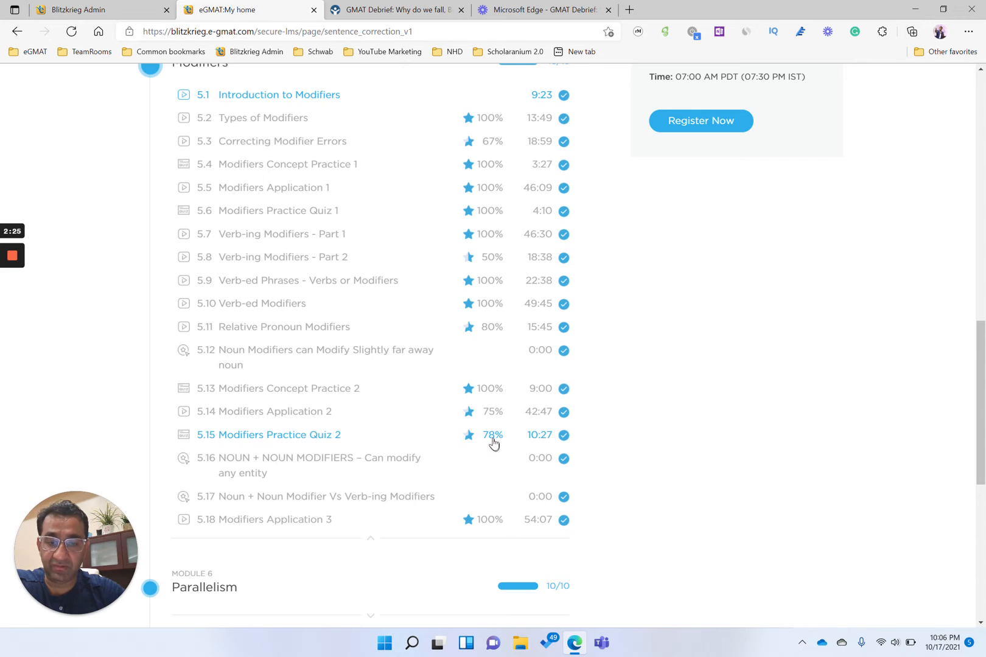
pyautogui.moveTo(515, 412)
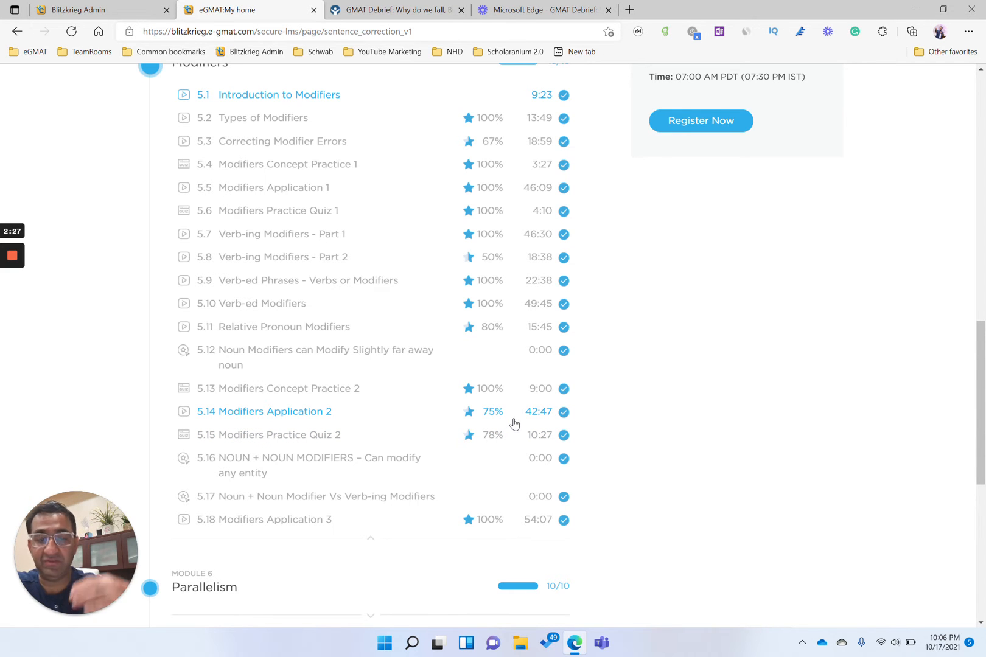
# - Return to the top of the page and bring up the courses menu
pyautogui.scroll(3)
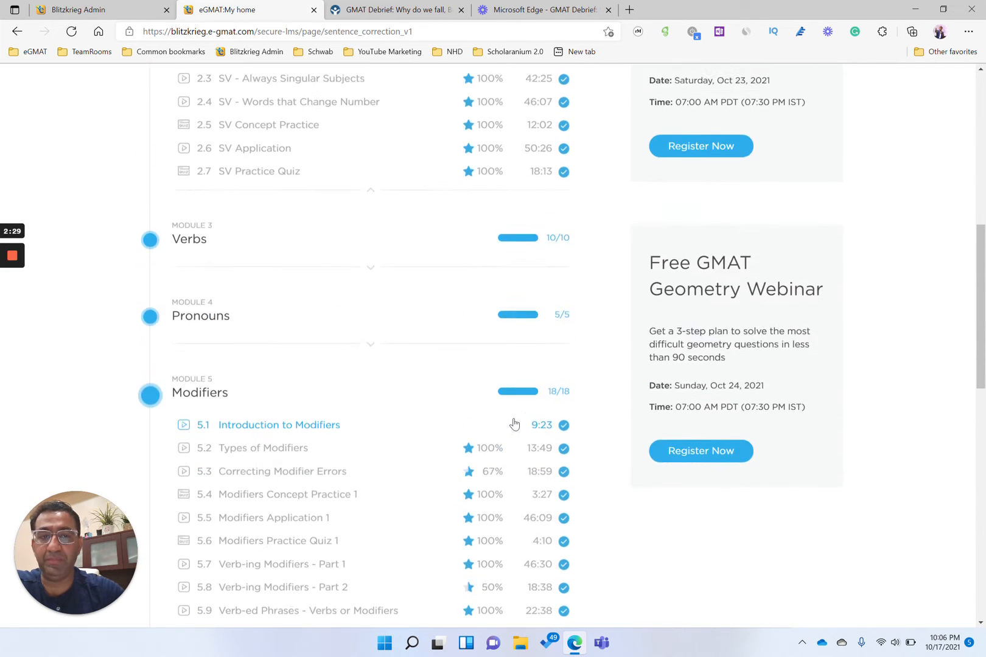
pyautogui.scroll(3)
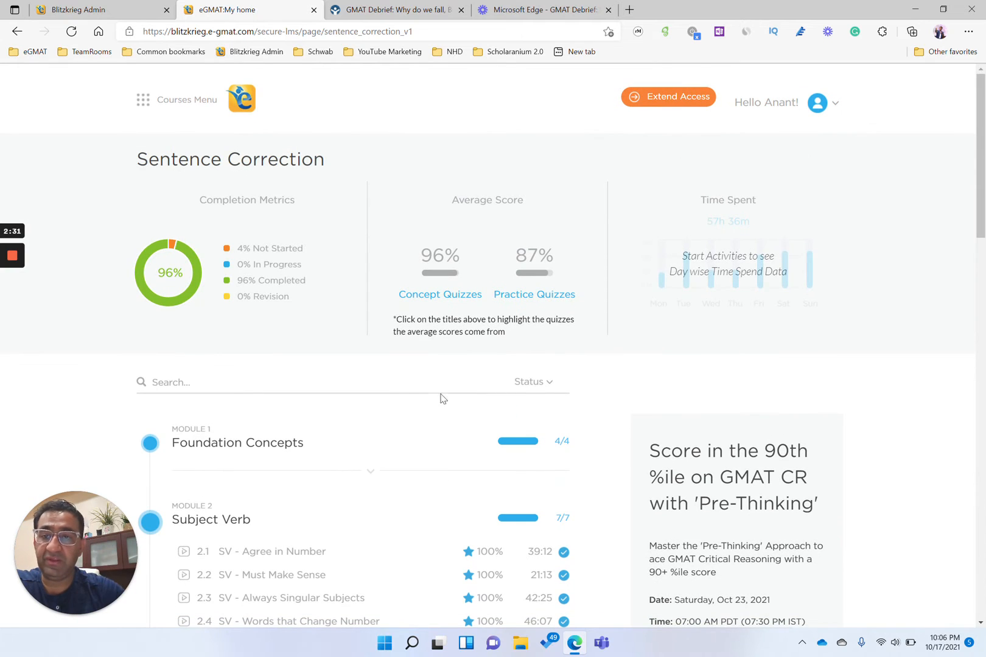
pyautogui.click(176, 99)
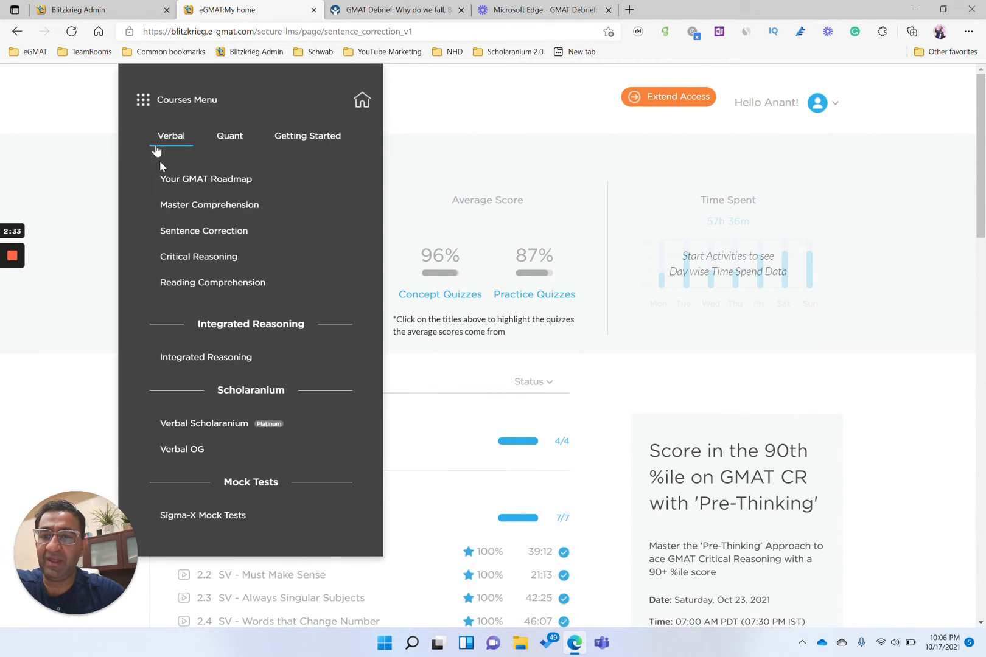
# - Open Critical Reasoning and view the Inference Practice File 1 attempt record
pyautogui.click(198, 257)
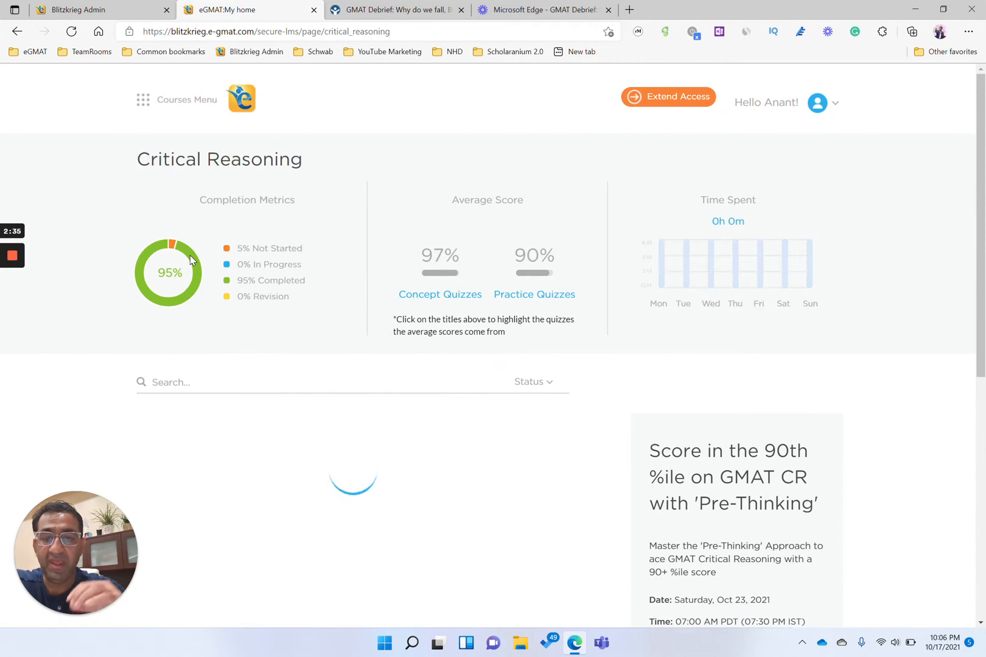
pyautogui.scroll(-3)
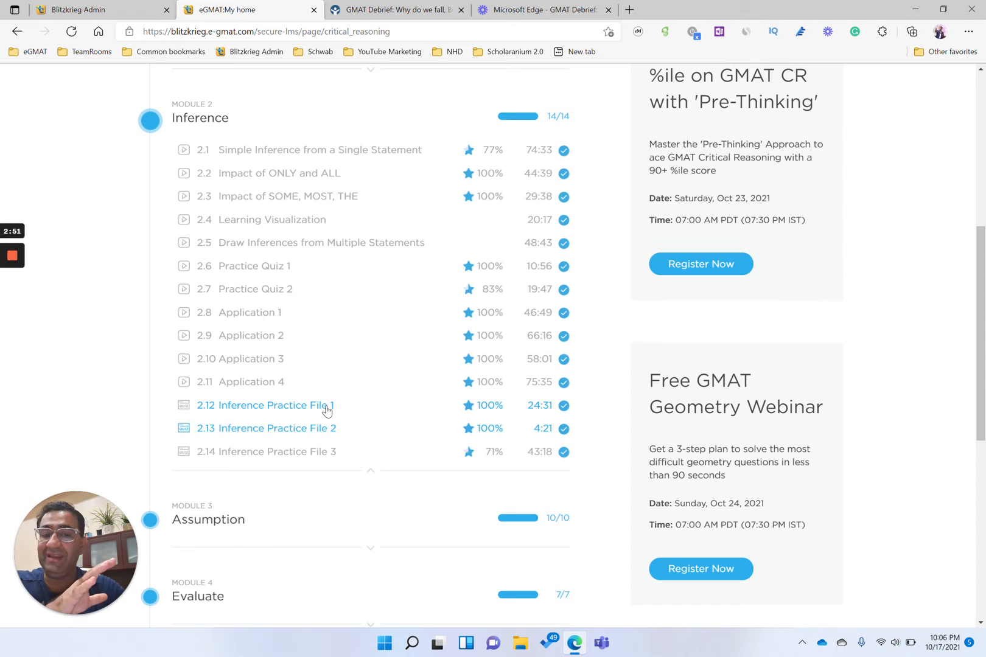
pyautogui.click(265, 406)
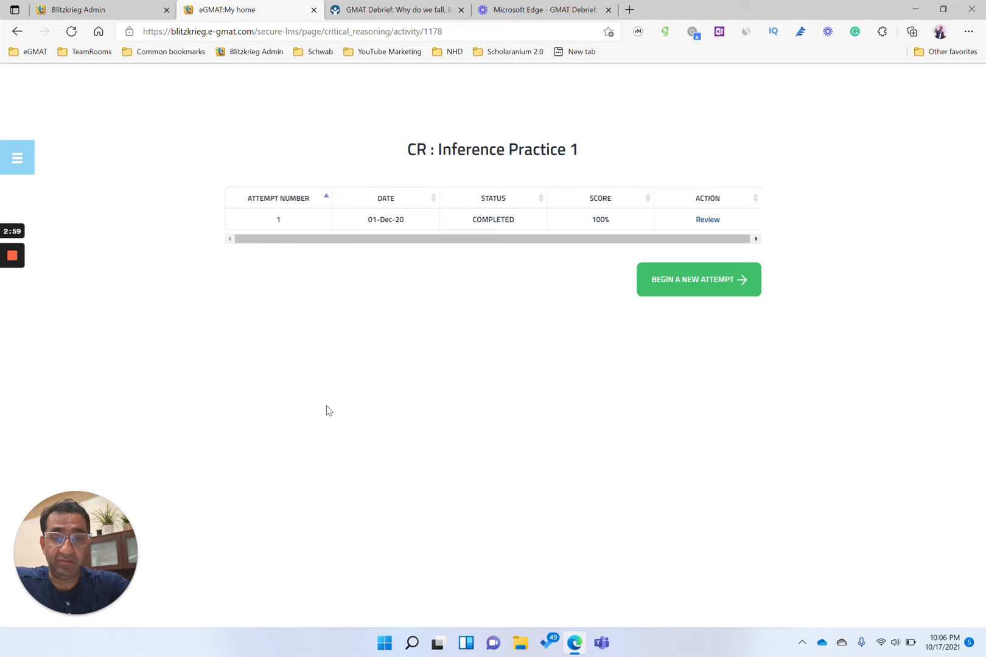
pyautogui.click(18, 157)
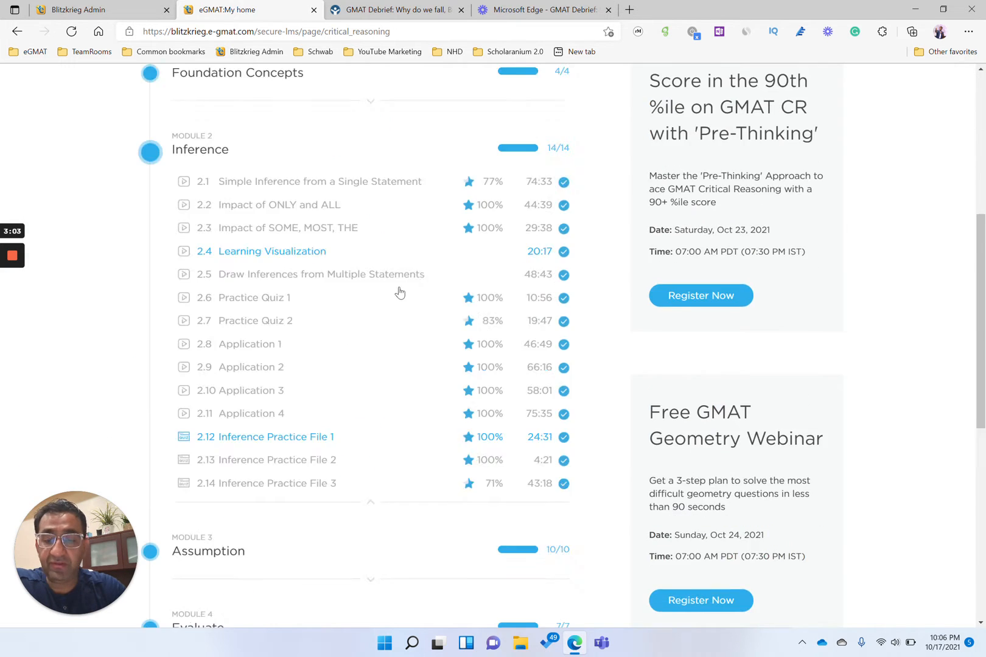
# - Scroll through the remaining Critical Reasoning modules and bring up the courses menu
pyautogui.scroll(-3)
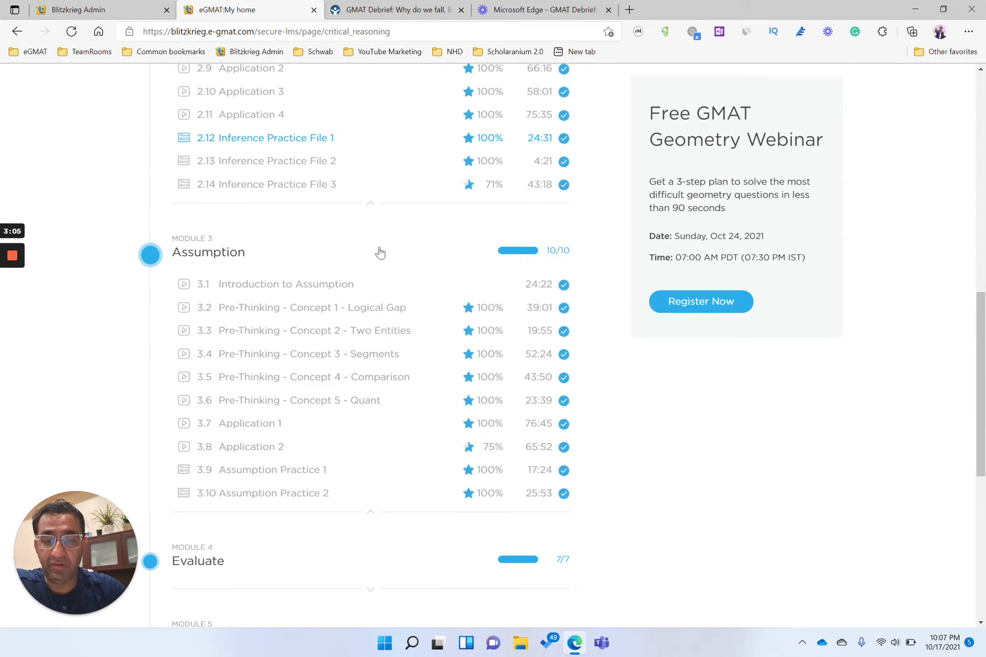
pyautogui.scroll(-3)
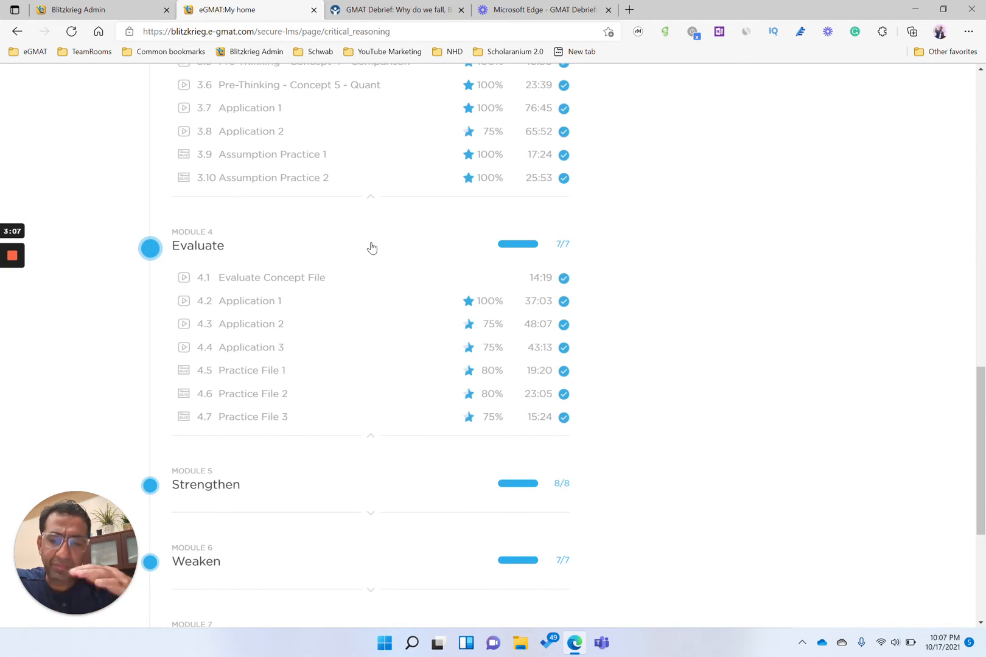
pyautogui.scroll(3)
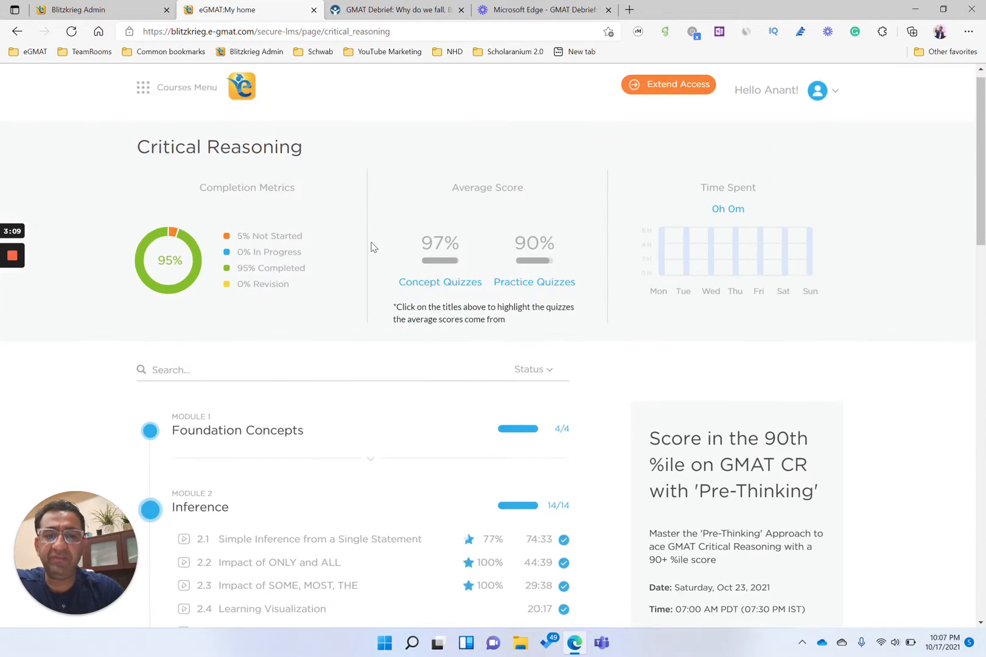
pyautogui.scroll(-3)
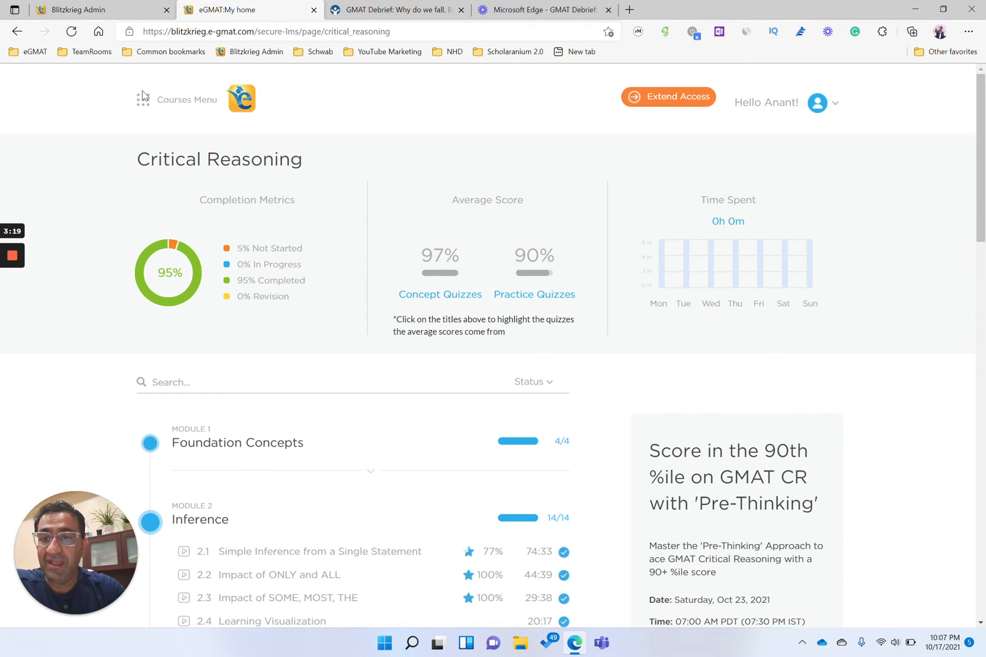
pyautogui.click(143, 99)
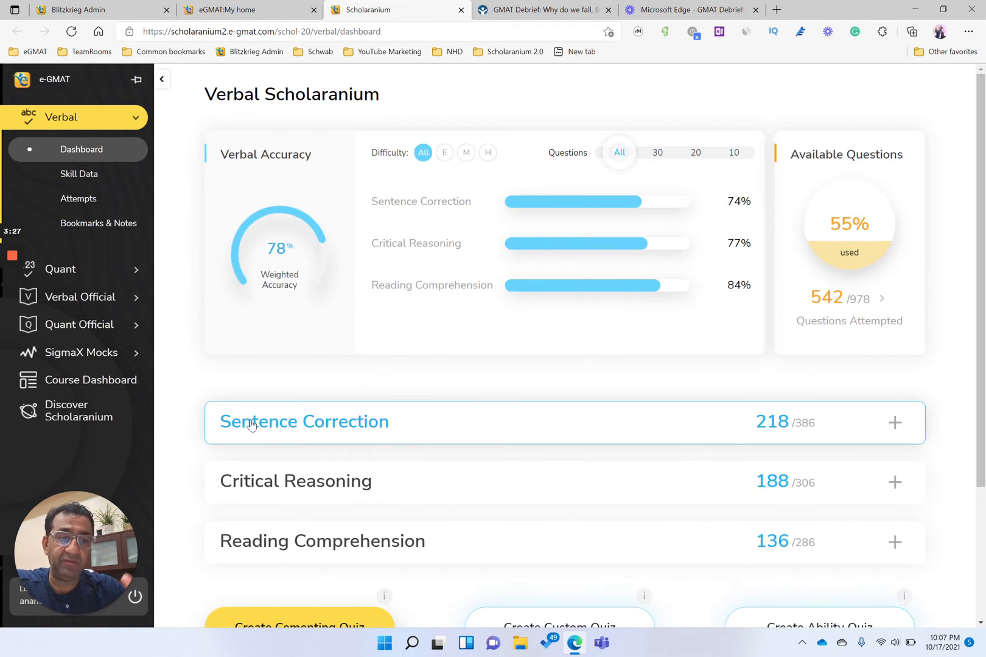
# - Filter Verbal Scholaranium accuracy to medium, then hard, and expand Sentence Correction details
pyautogui.click(162, 78)
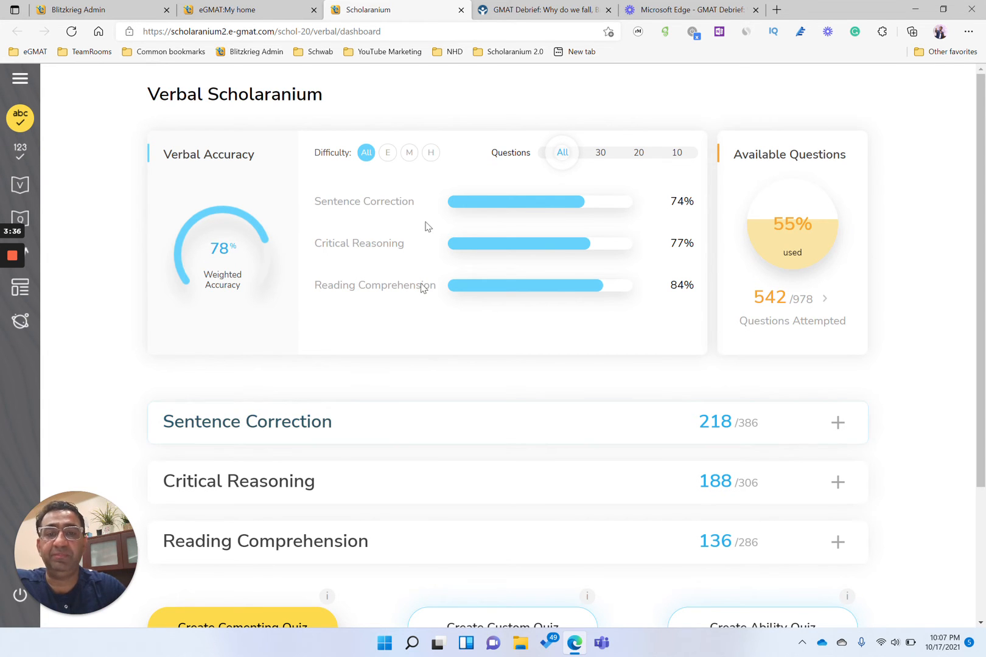
pyautogui.click(409, 152)
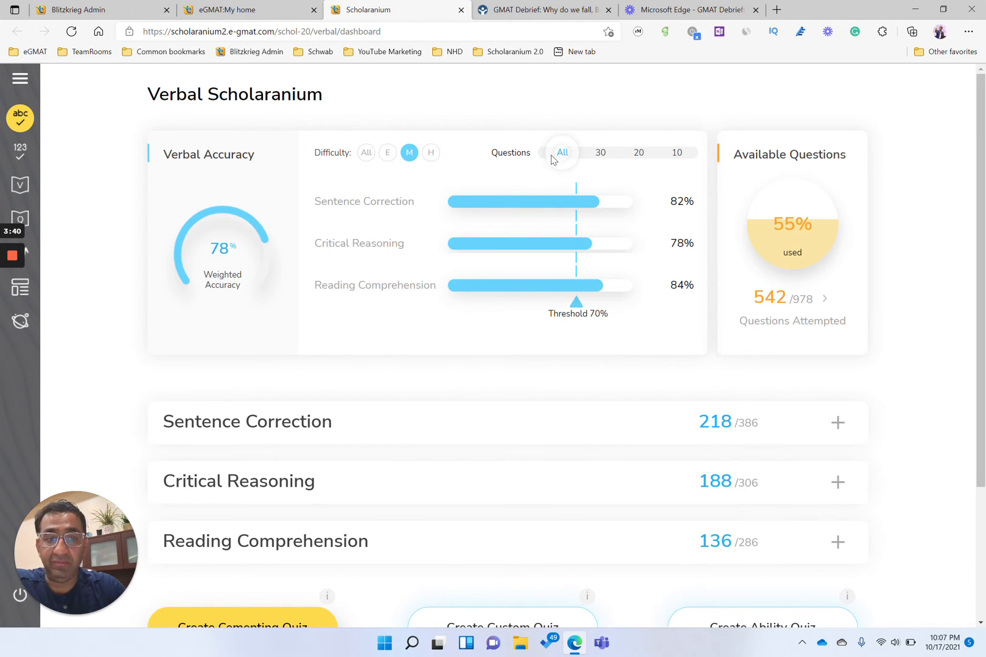
pyautogui.click(431, 152)
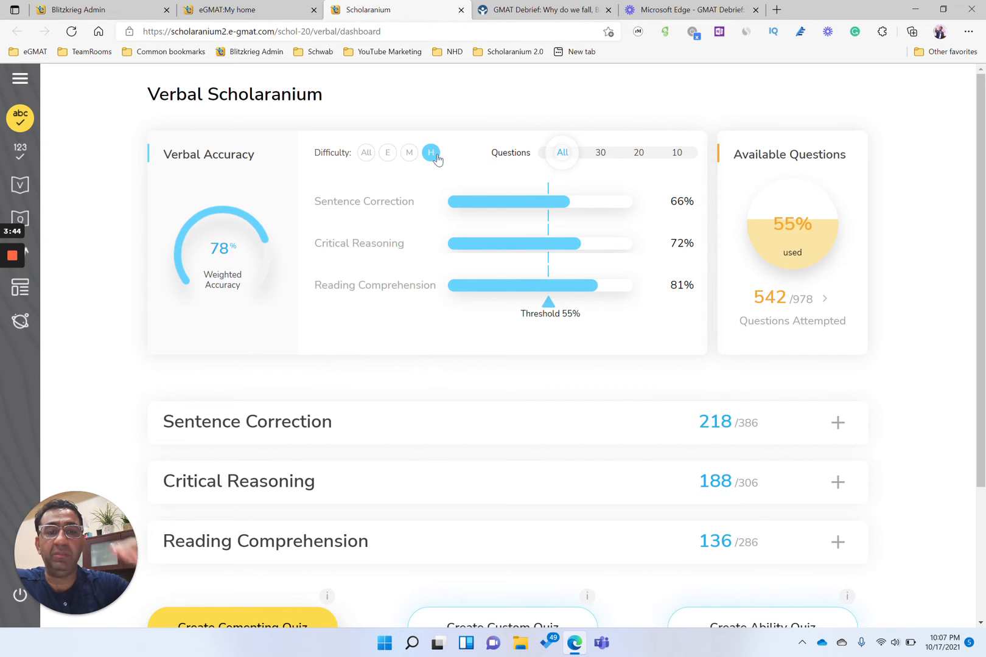
pyautogui.moveTo(562, 179)
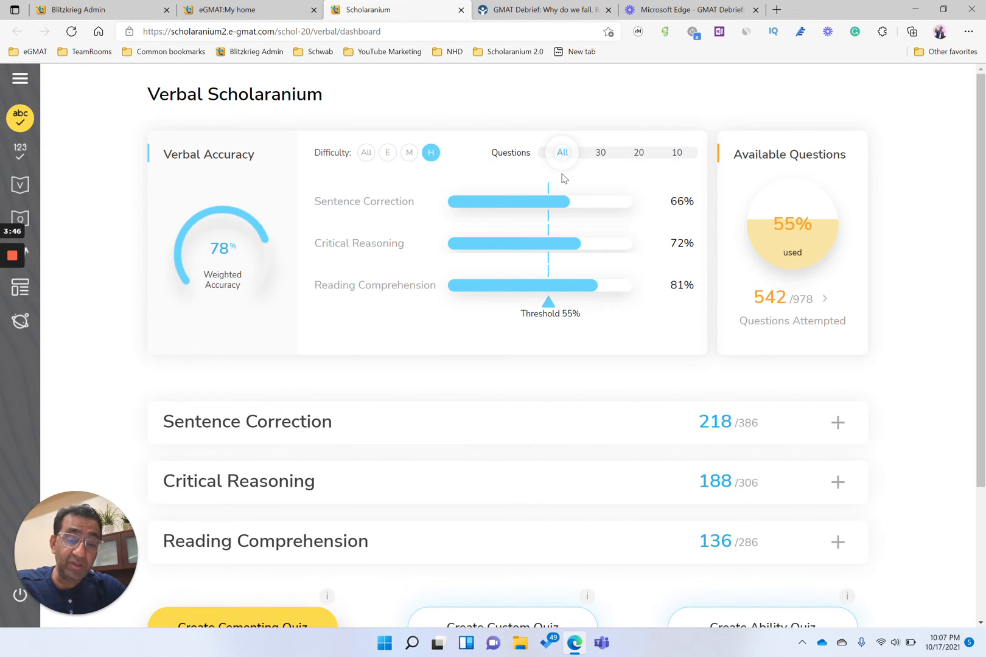
pyautogui.click(639, 152)
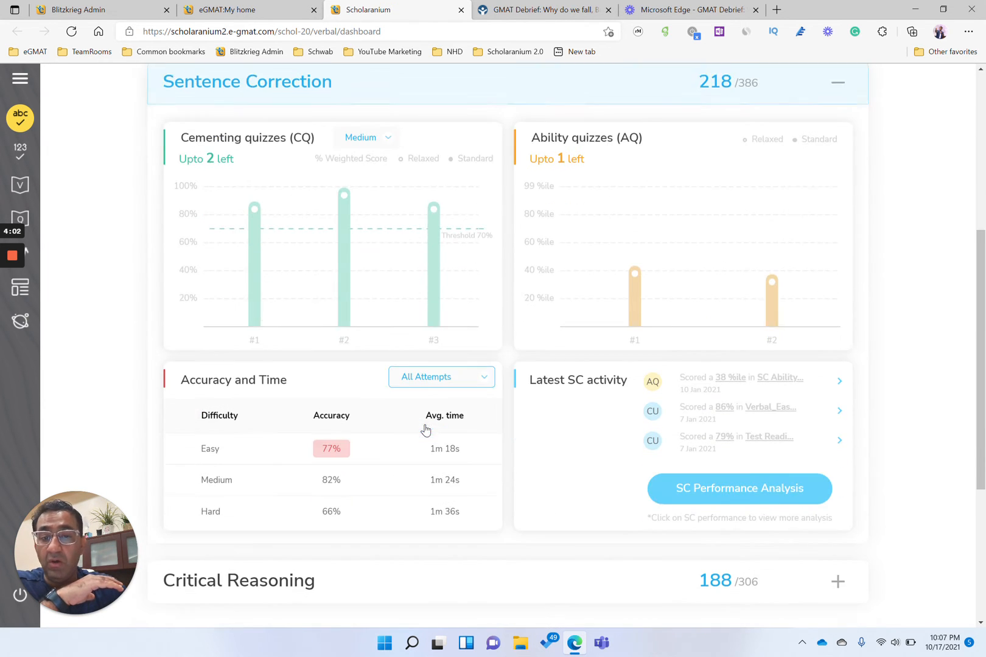
# - Expand the Critical Reasoning performance details and bring up the Scholaranium section navigation
pyautogui.scroll(-3)
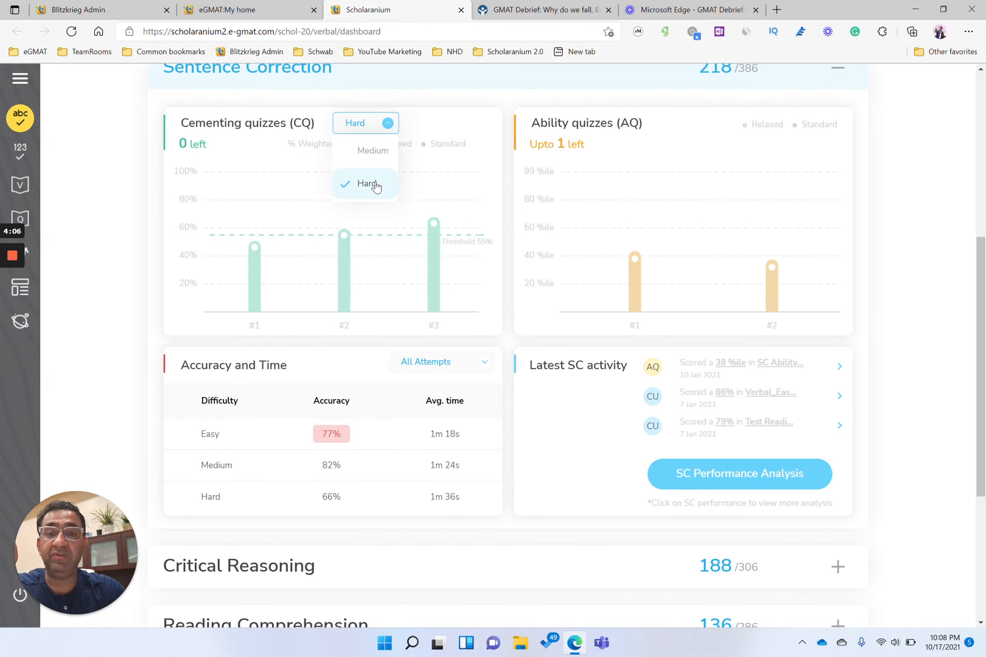
pyautogui.moveTo(462, 183)
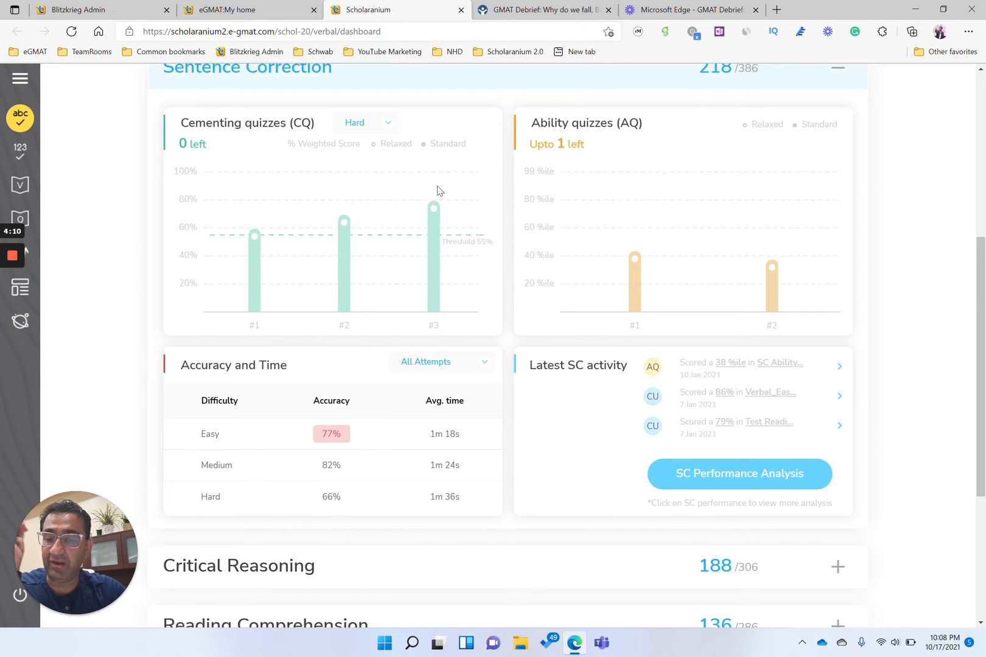
pyautogui.click(838, 567)
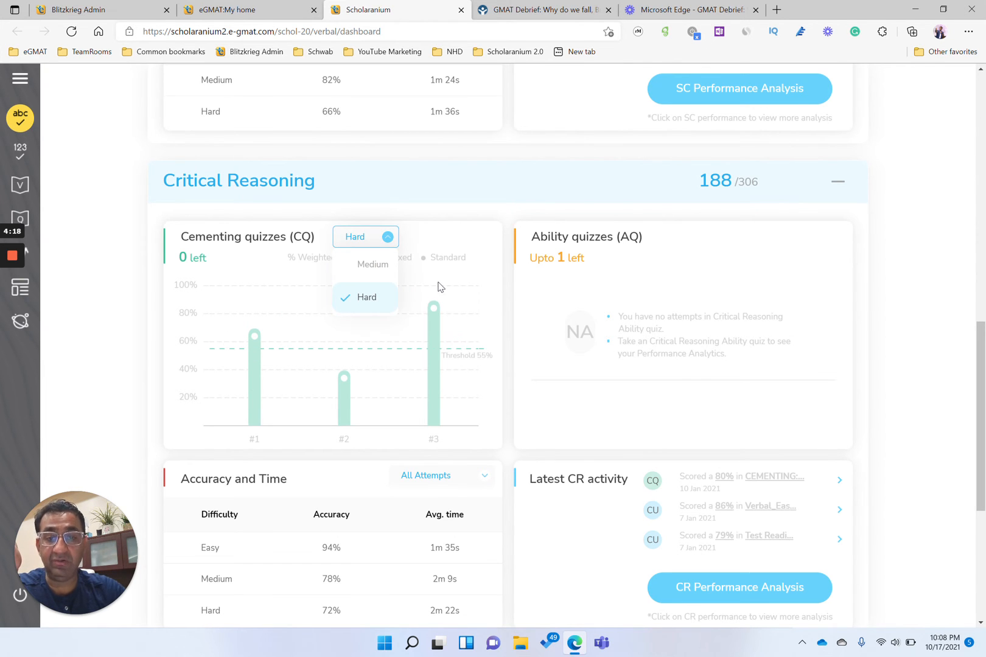
pyautogui.scroll(3)
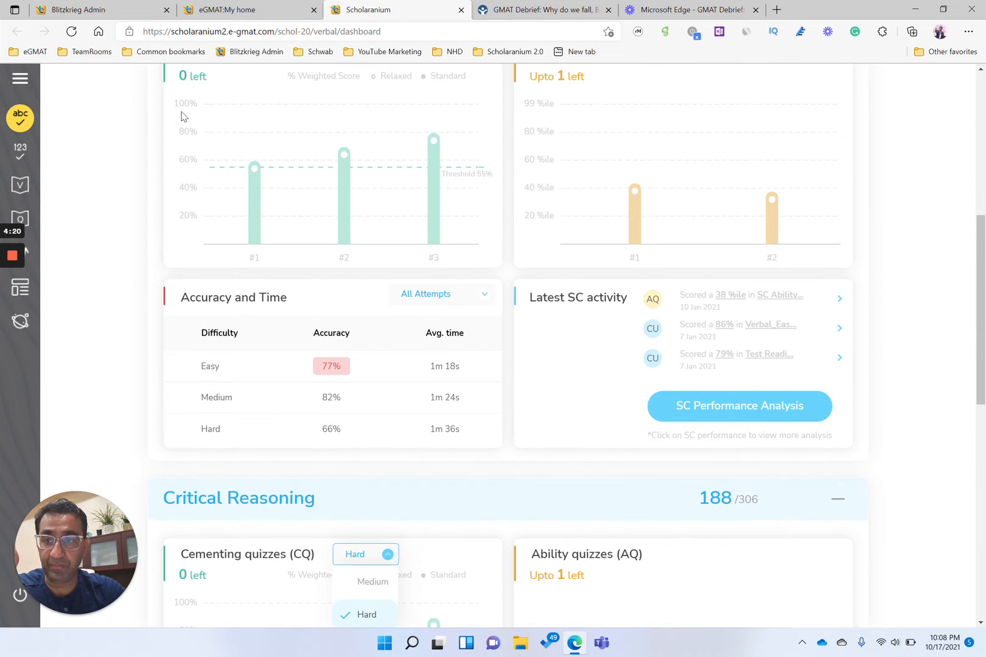
pyautogui.click(19, 78)
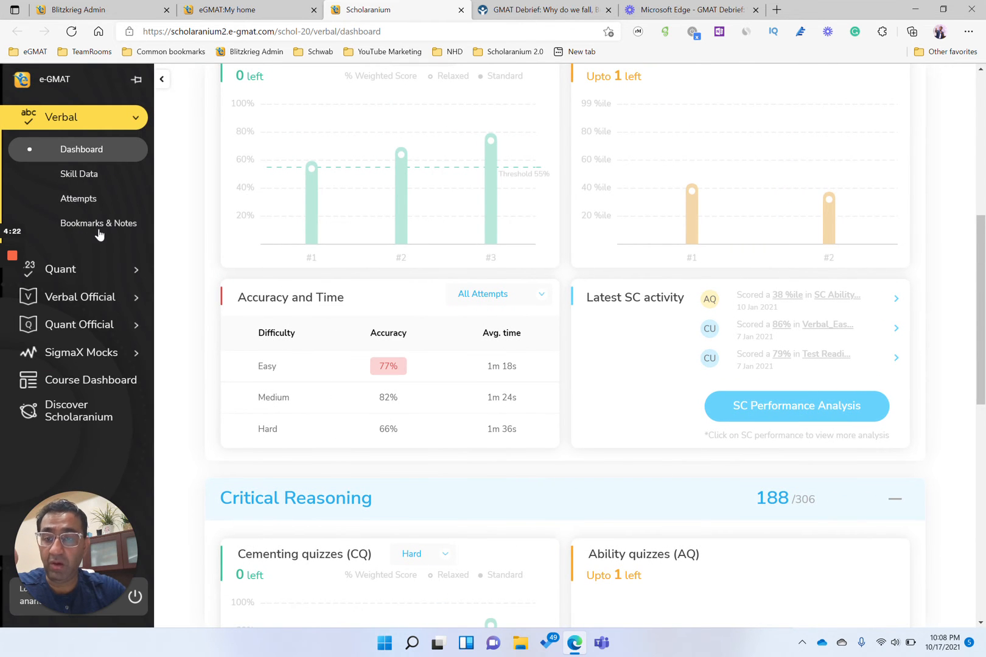
# - Open the Geometry course from the Quant courses list
pyautogui.click(74, 269)
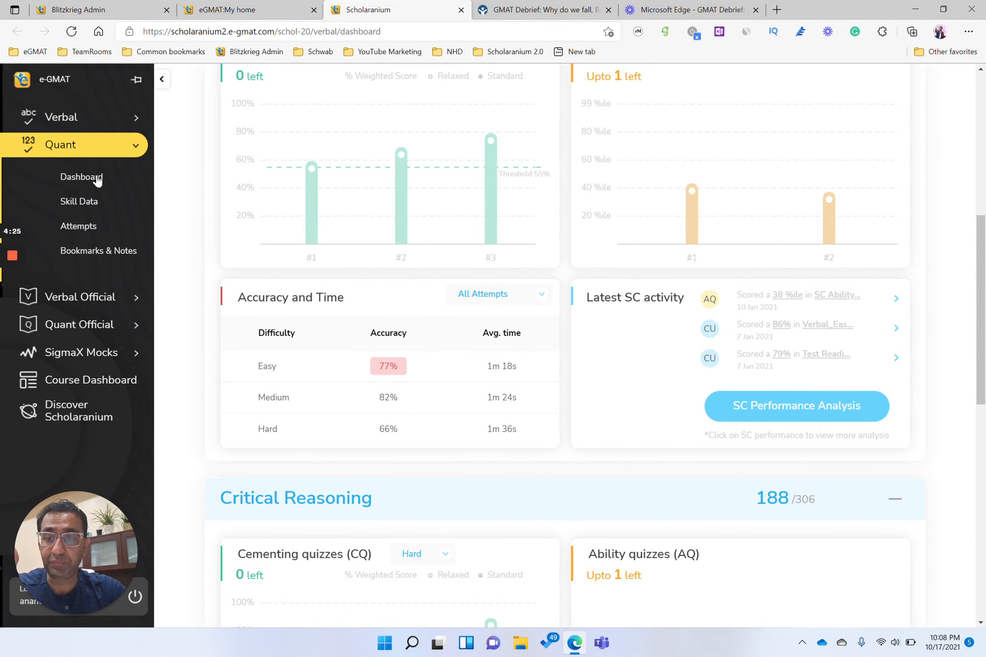
pyautogui.moveTo(113, 352)
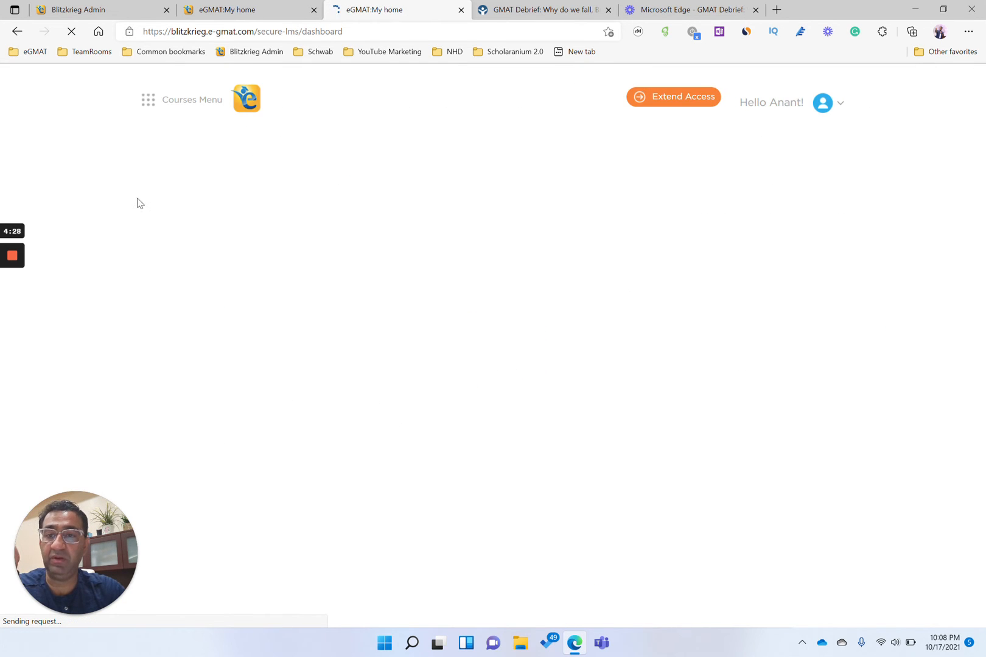
pyautogui.click(191, 100)
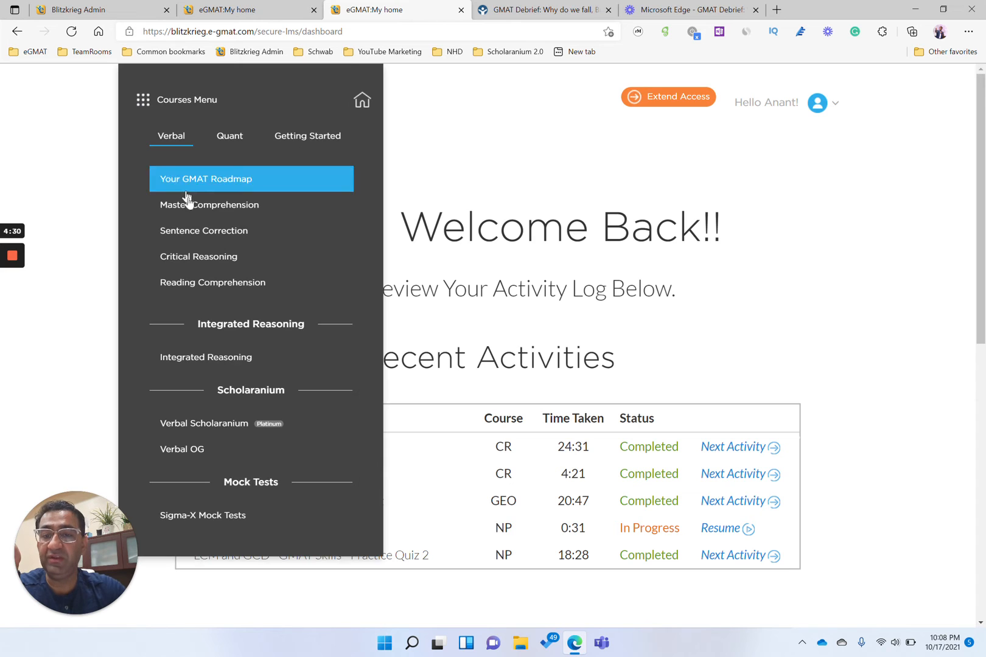
pyautogui.click(229, 135)
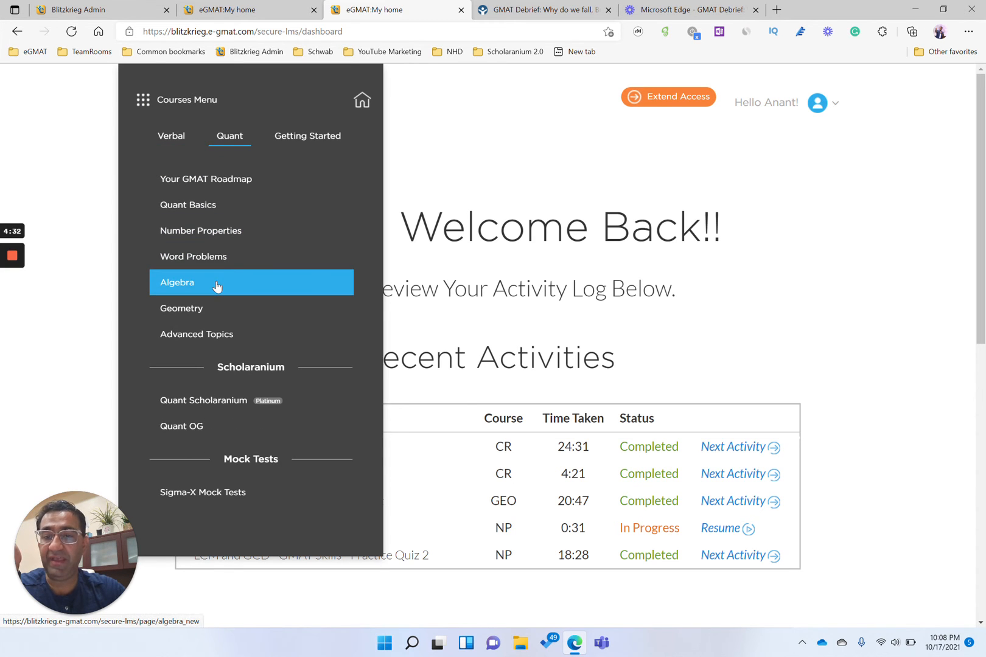
pyautogui.click(182, 308)
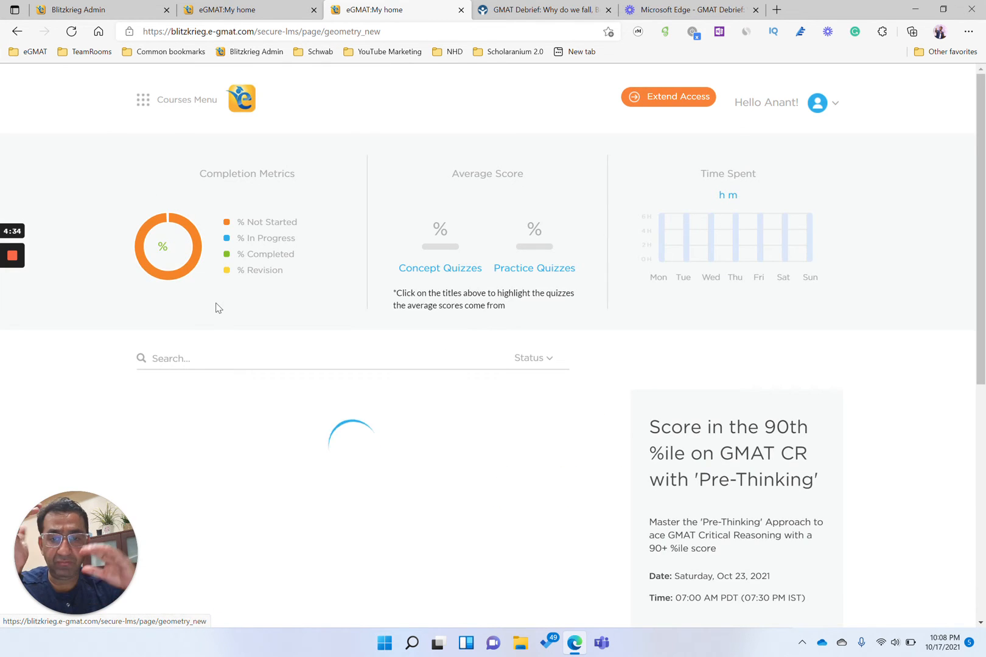
# - Scroll through the Geometry modules to the 2D-I and 2D-II quiz scores
pyautogui.scroll(-3)
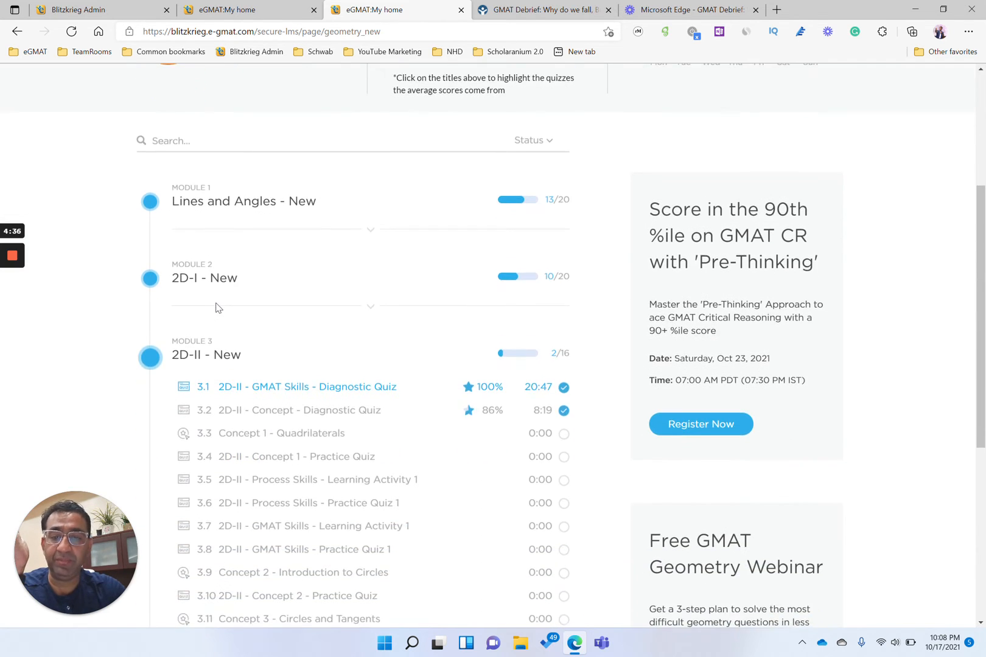
pyautogui.scroll(-3)
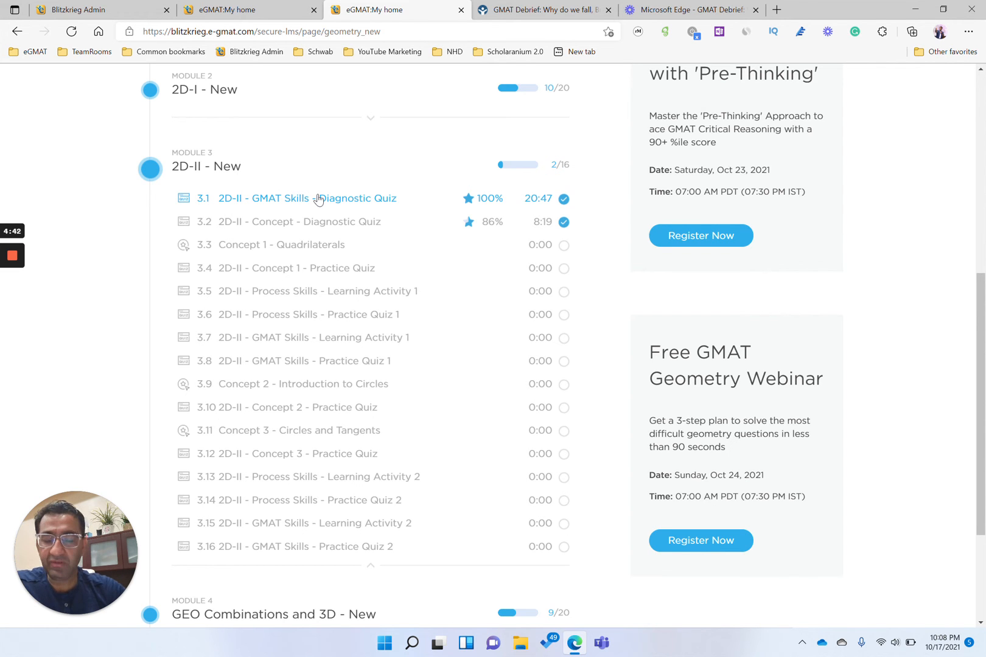
pyautogui.scroll(3)
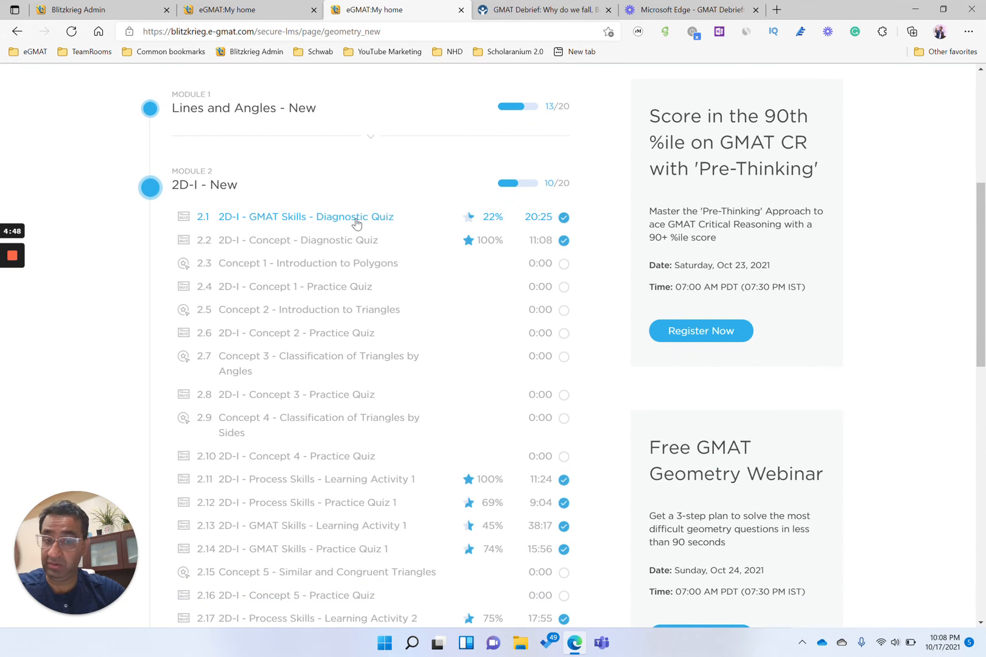
pyautogui.scroll(-3)
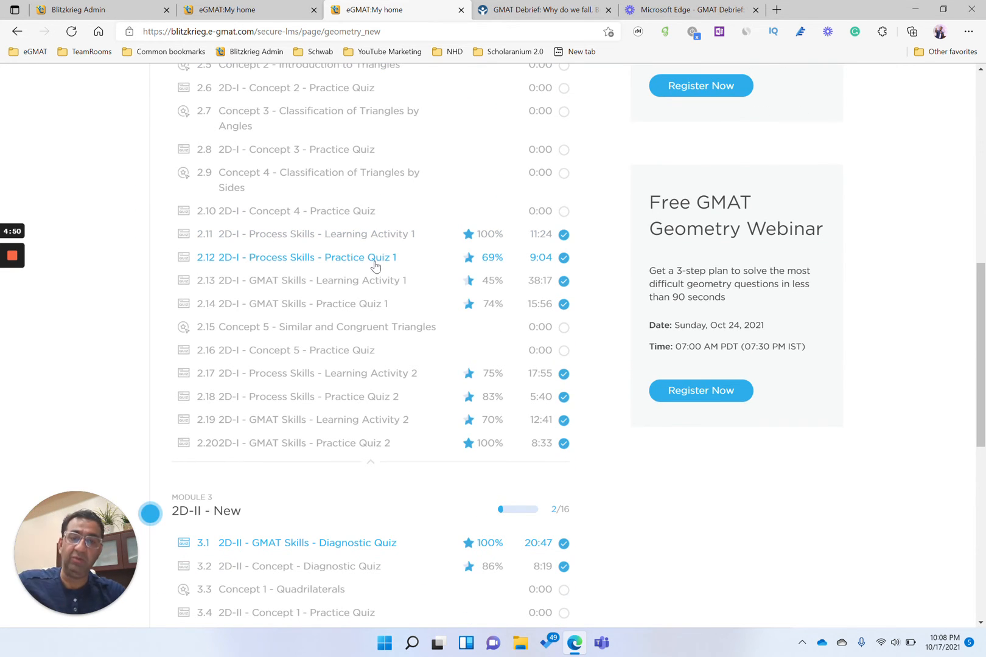
pyautogui.scroll(3)
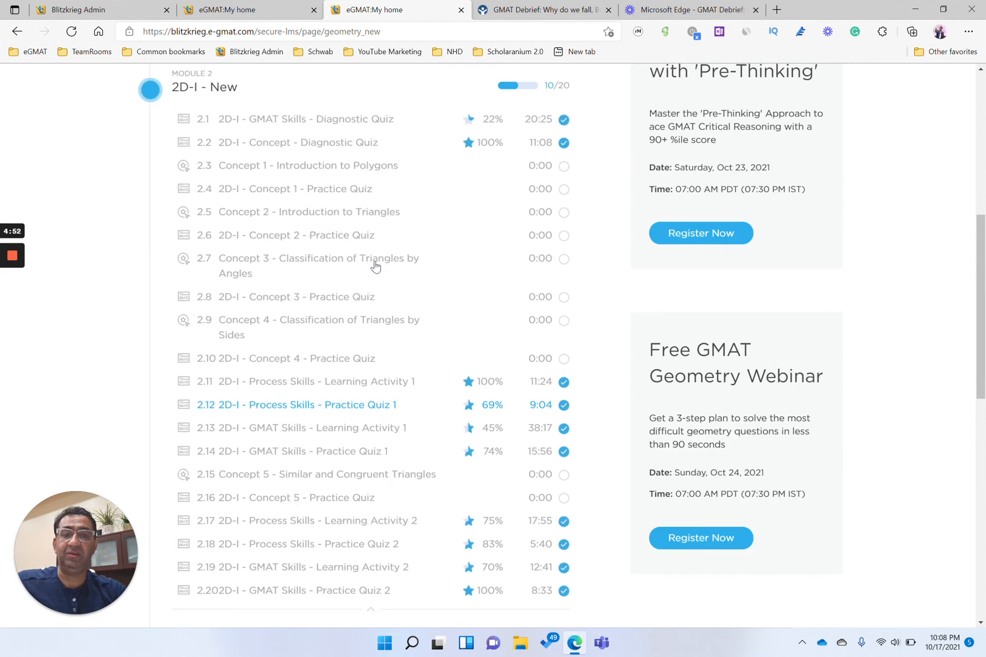
pyautogui.scroll(-3)
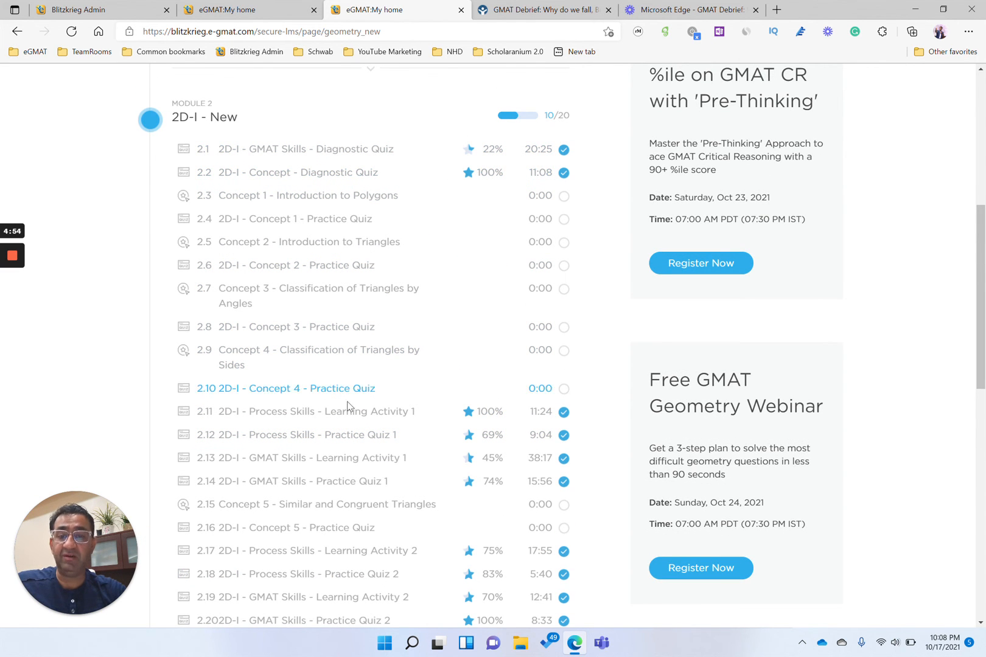
pyautogui.scroll(-3)
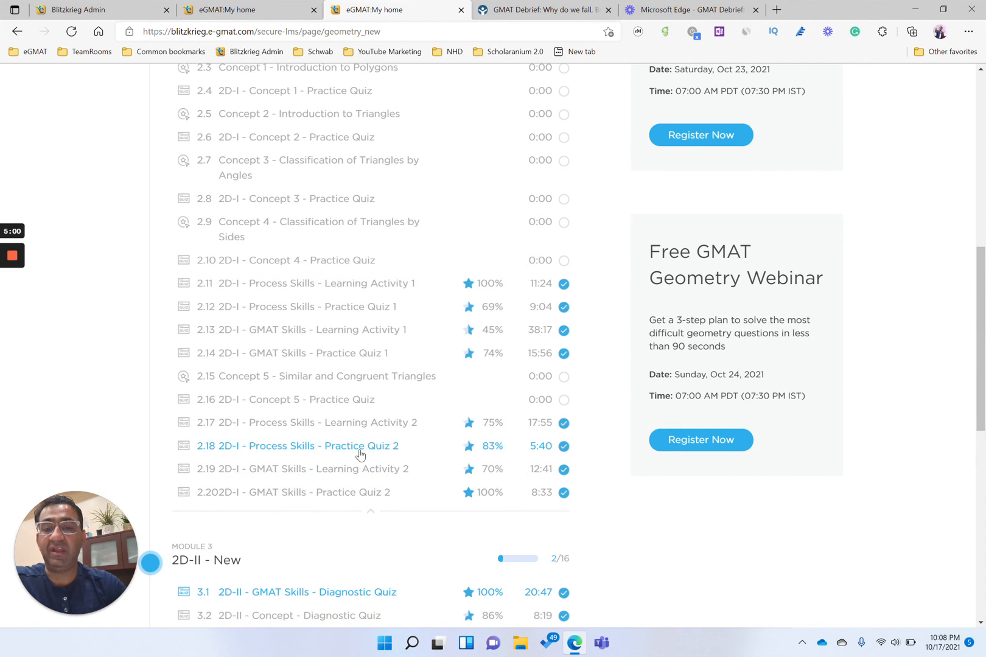
pyautogui.scroll(-3)
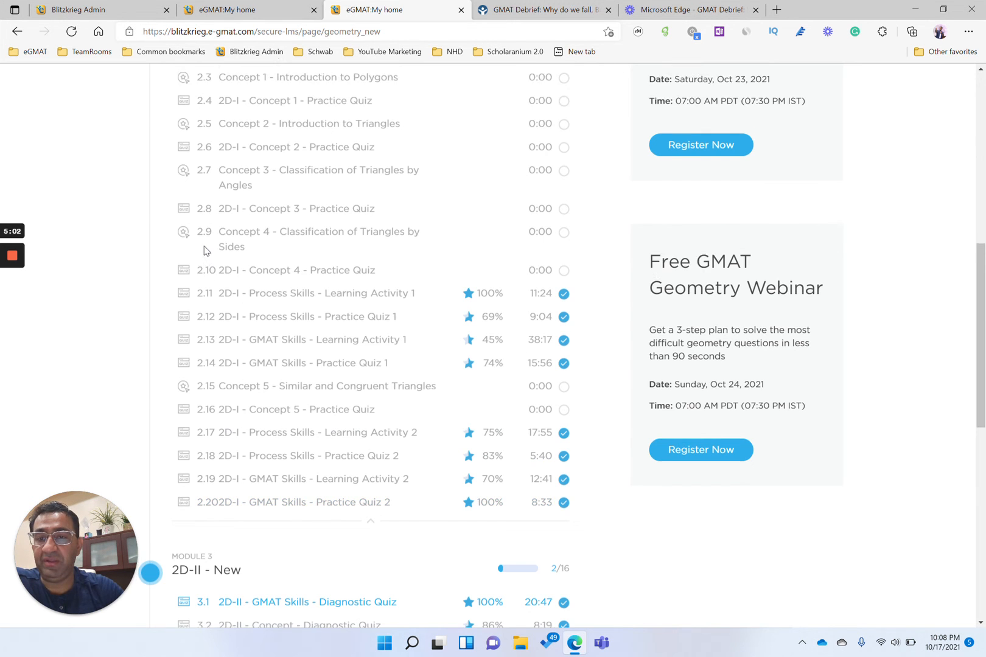
# - Open Quant Scholaranium and filter topic accuracy to hard questions, last 20 attempted
pyautogui.click(143, 99)
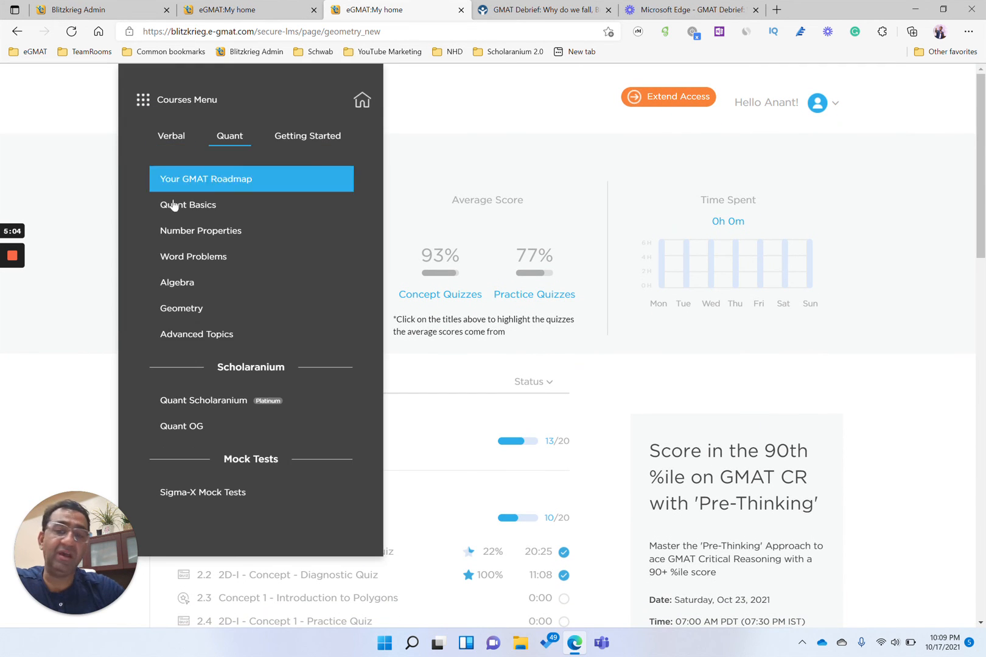
pyautogui.click(203, 401)
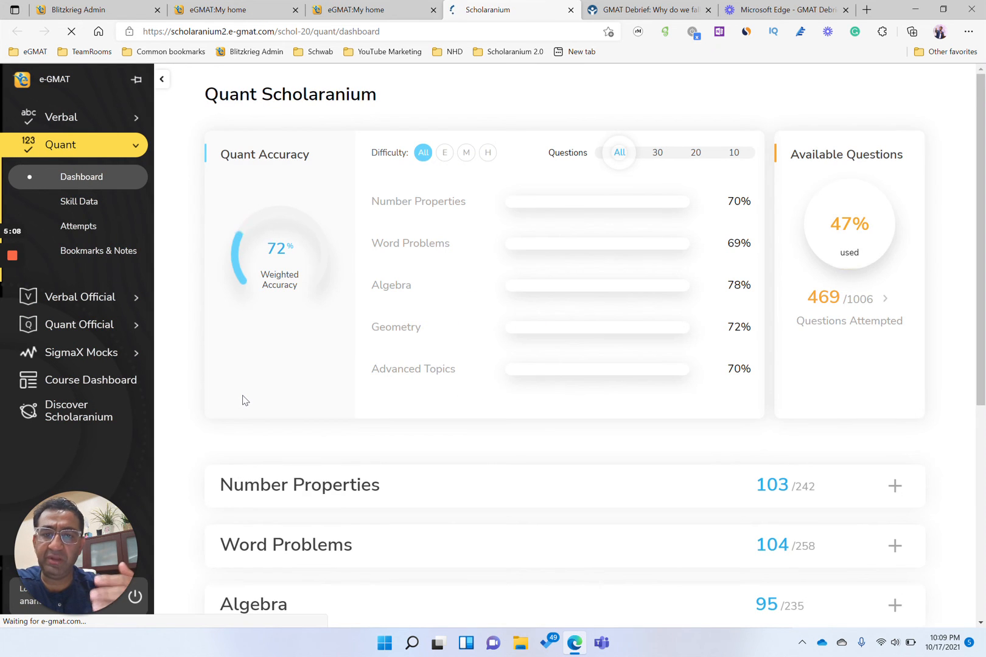
pyautogui.click(162, 79)
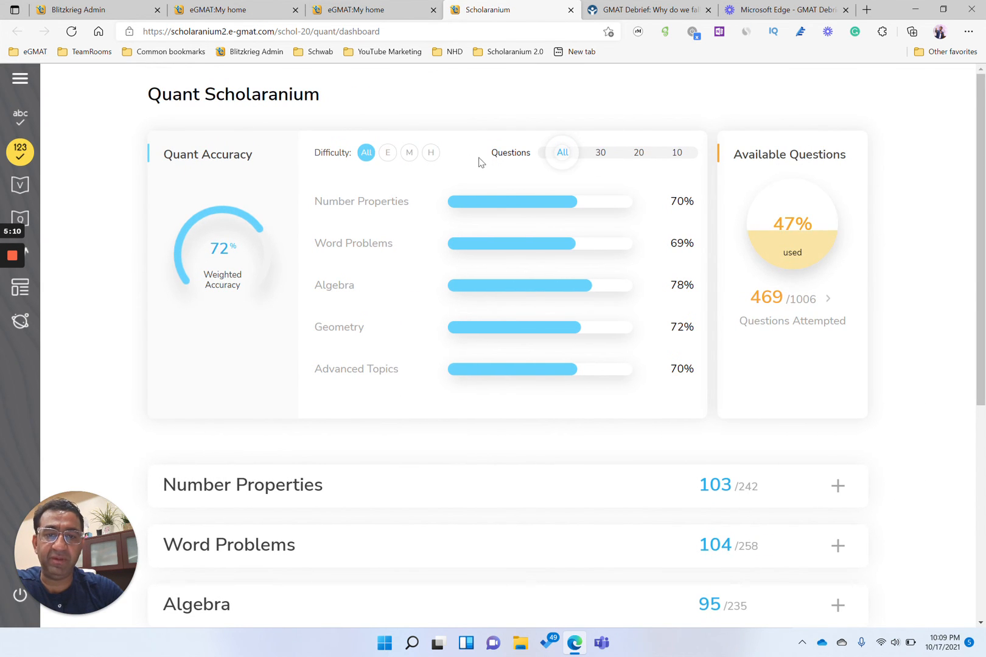
pyautogui.click(431, 153)
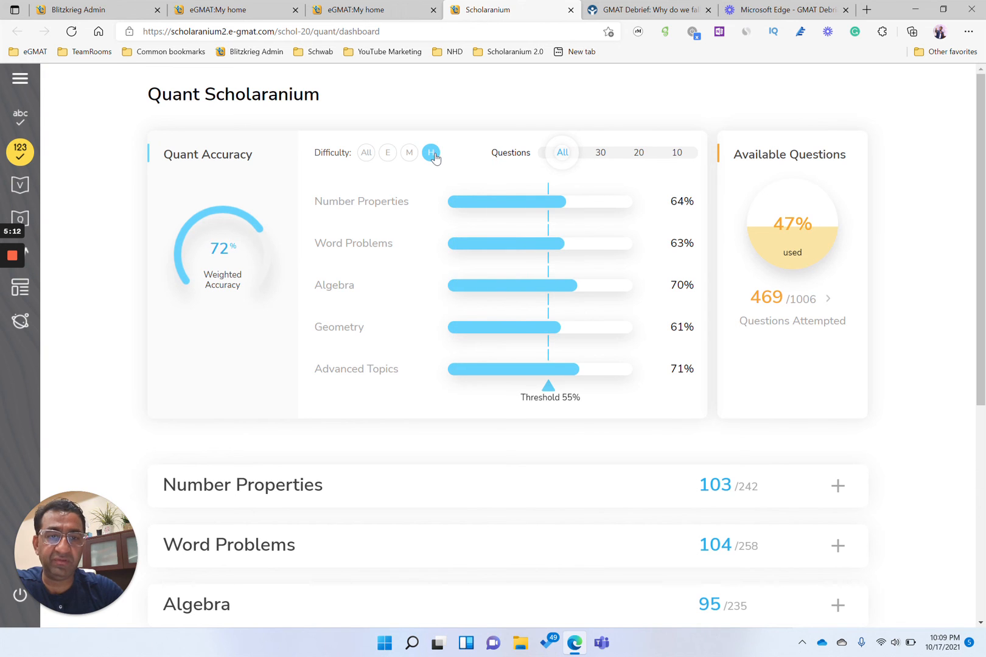
pyautogui.moveTo(639, 153)
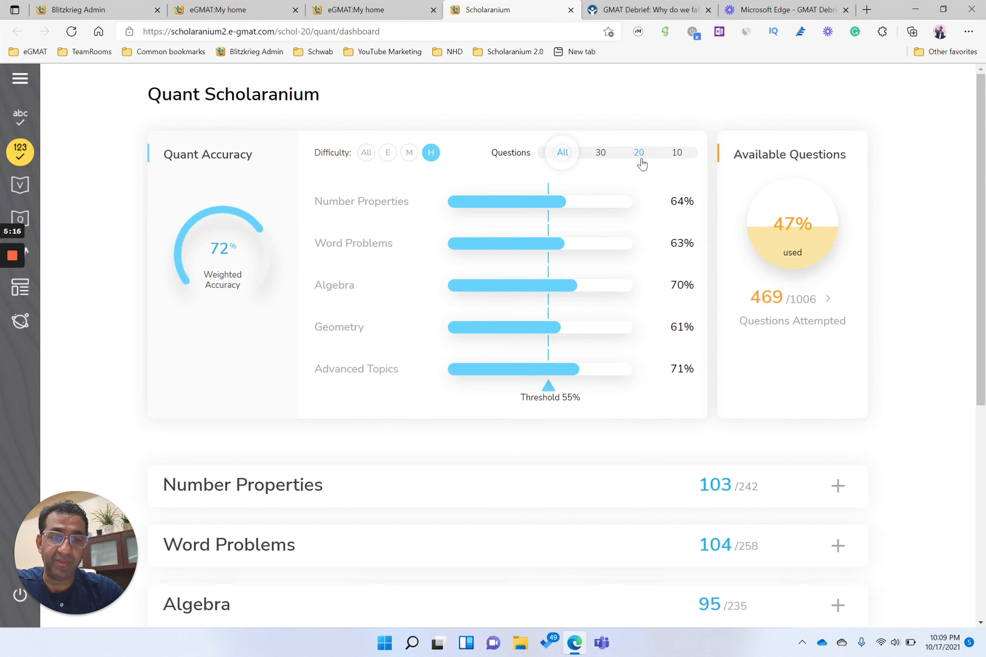
pyautogui.click(639, 152)
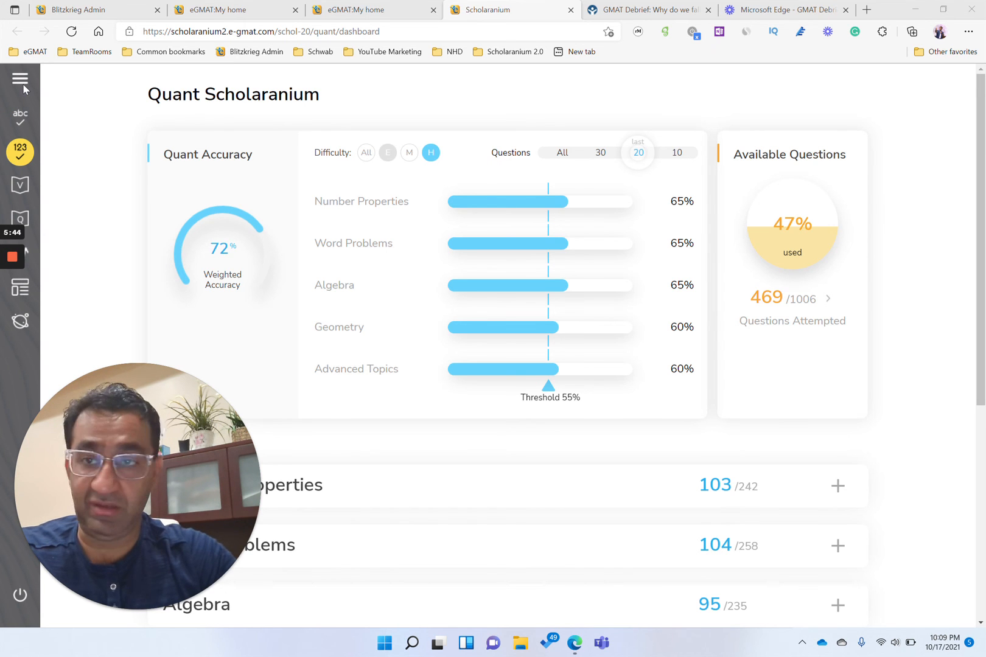
# - Return to the Critical Reasoning course page and scroll to the Inference module scores
pyautogui.click(20, 79)
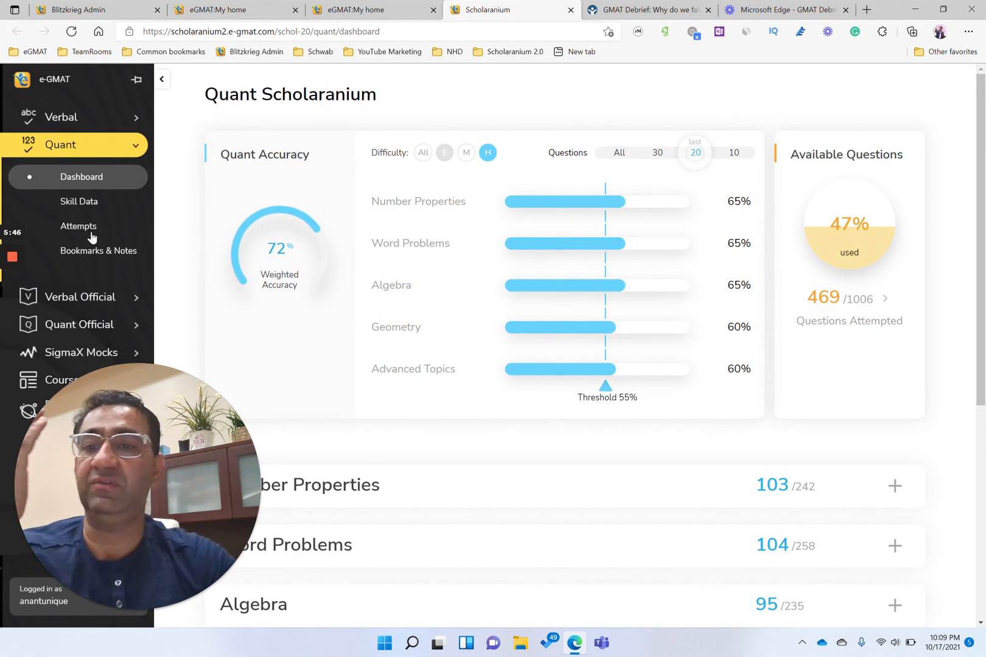
pyautogui.scroll(-3)
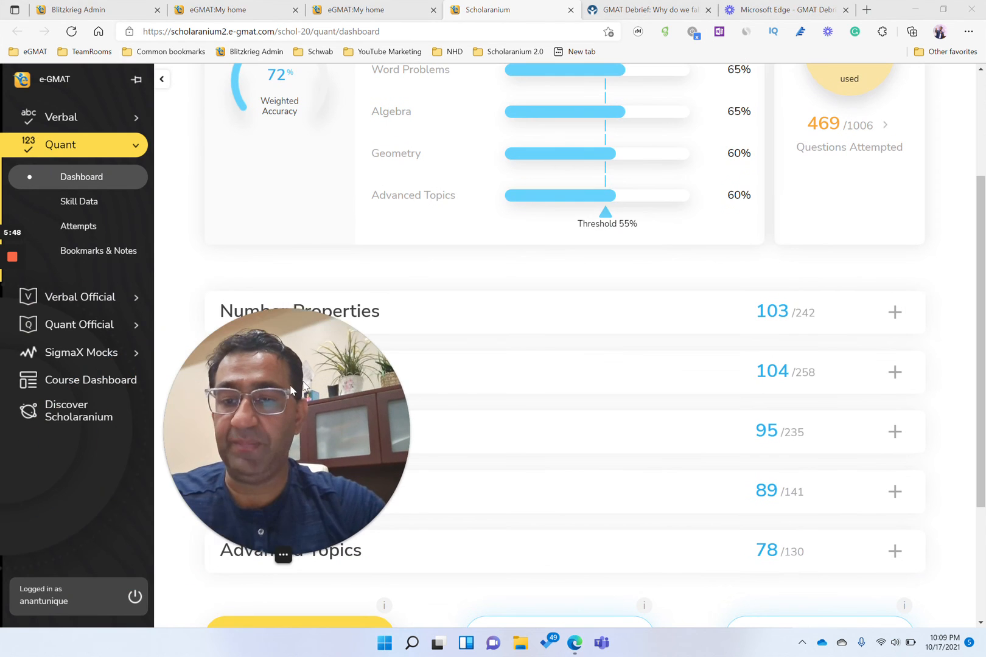
pyautogui.click(90, 380)
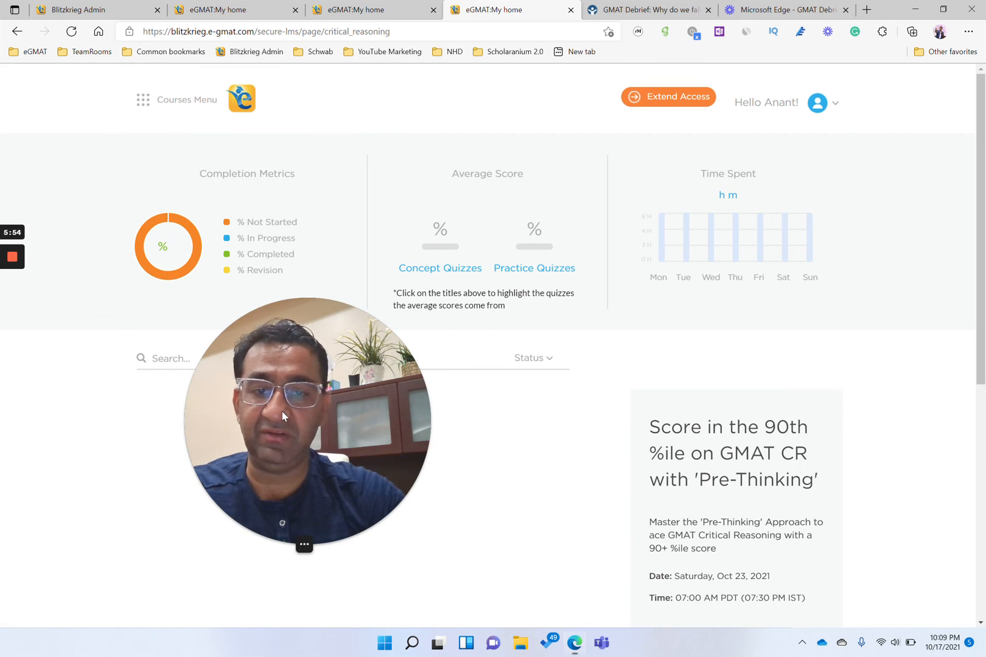
pyautogui.scroll(-3)
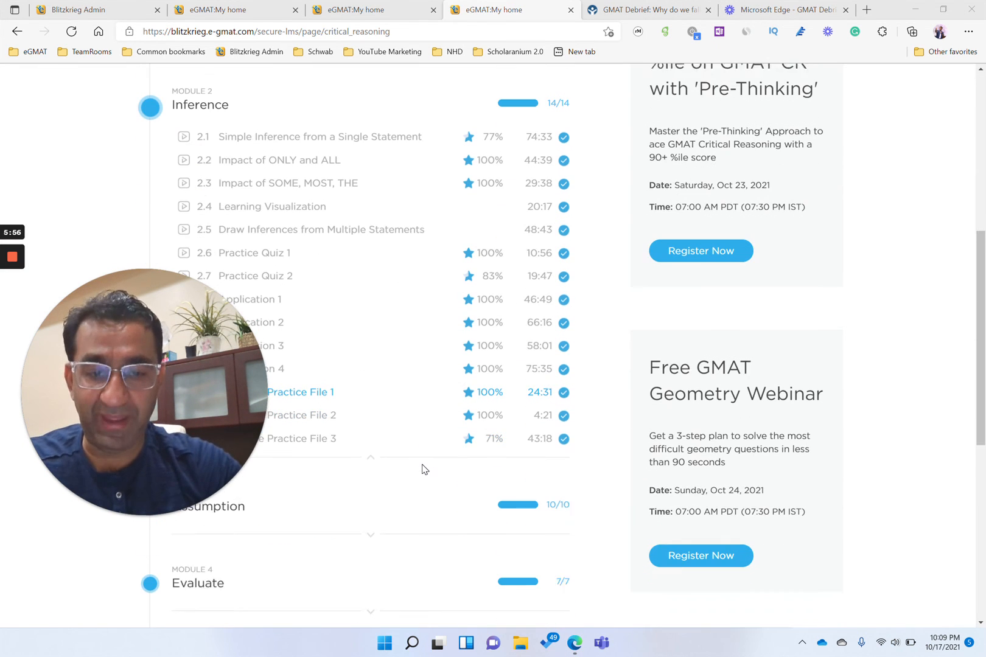